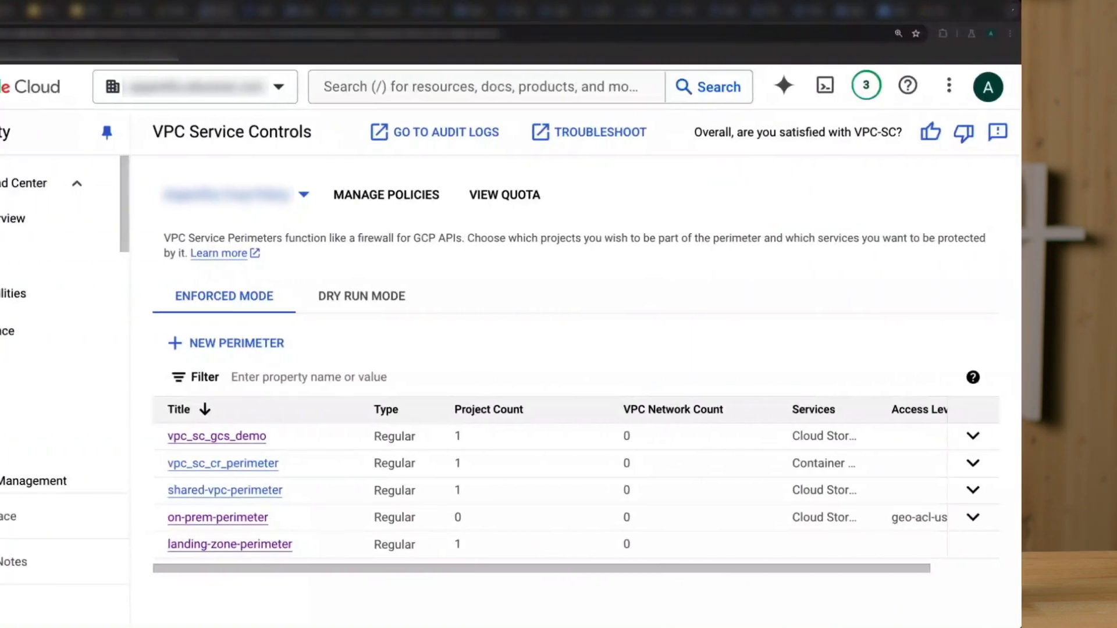
Start a new dry-run perimeter titled data-source-perimeter from the Dry Run Mode list
left_click(463, 297)
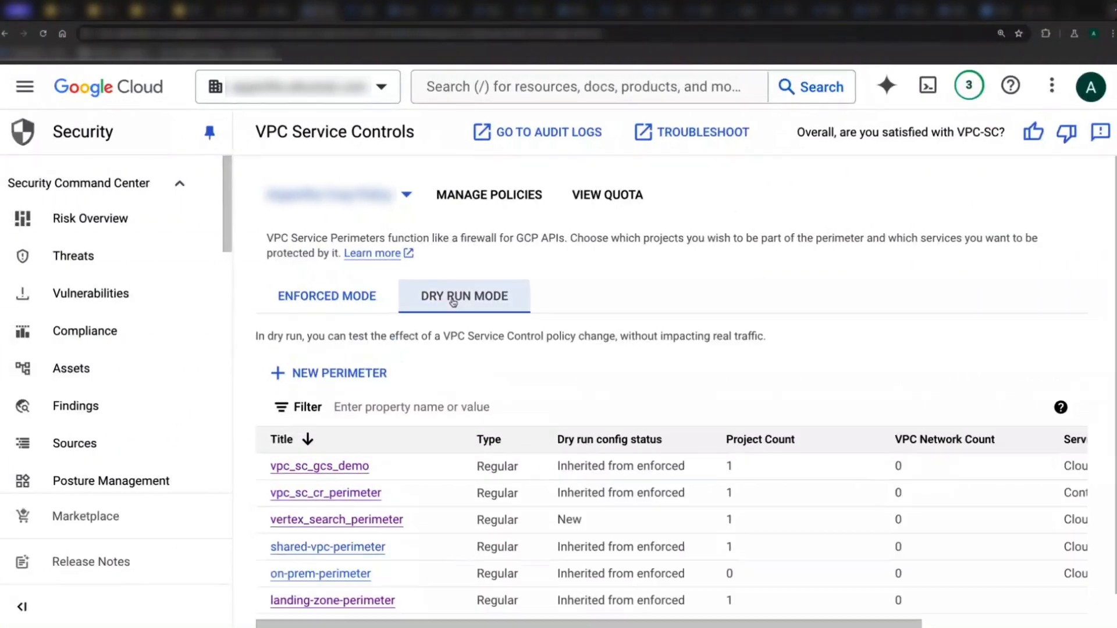
left_click(338, 372)
type("data-")
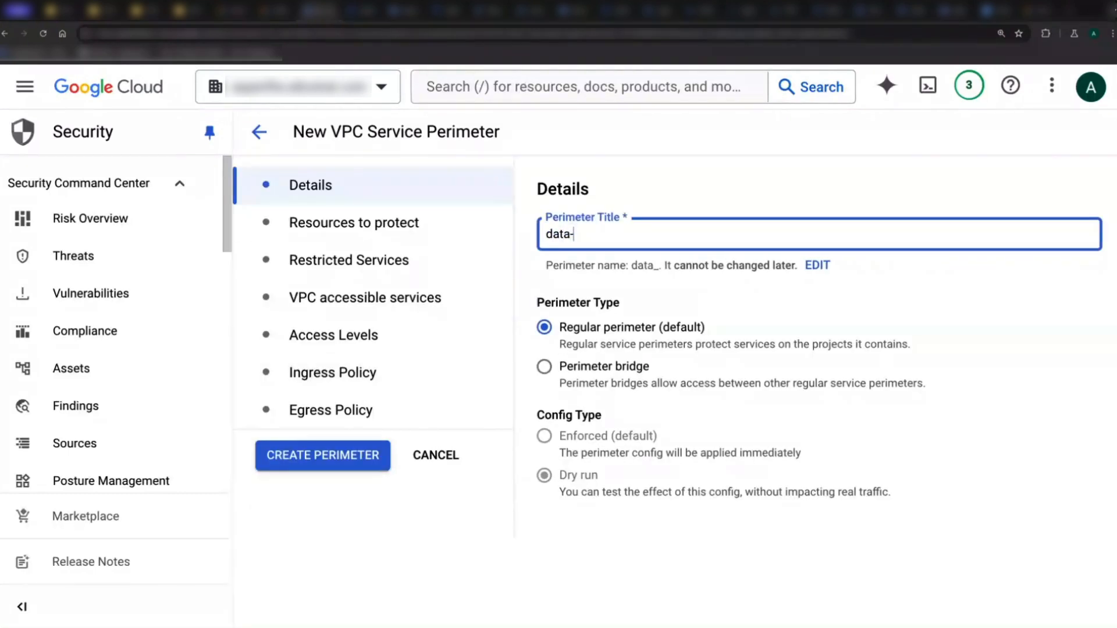
type("source-perimeter")
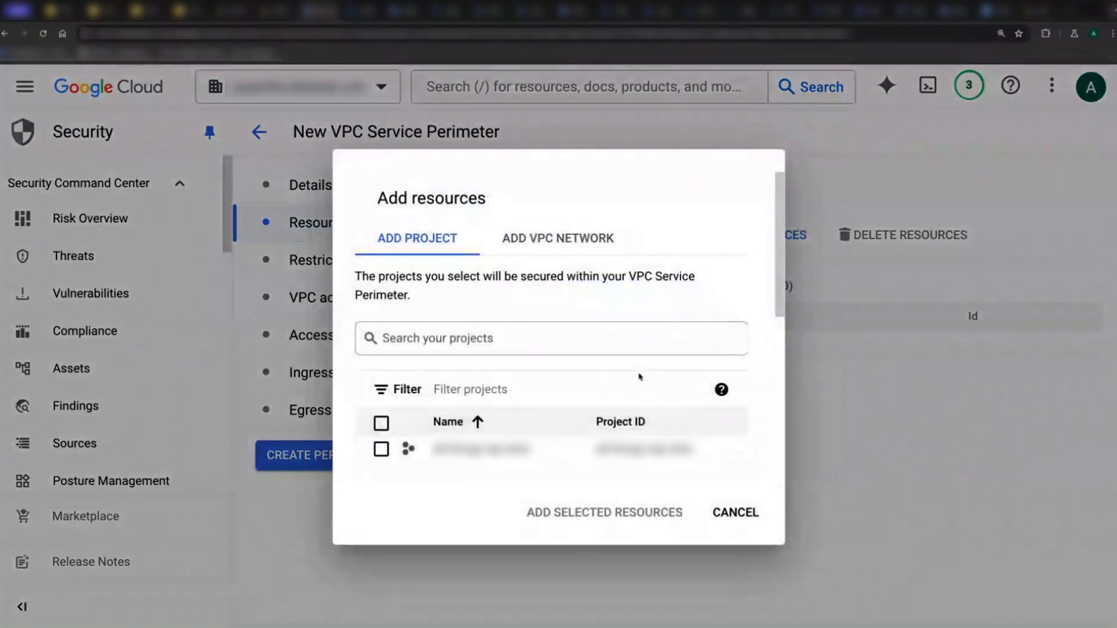
Add data-source-project as the perimeter's protected resource via the 'data' search
scroll("down", 3)
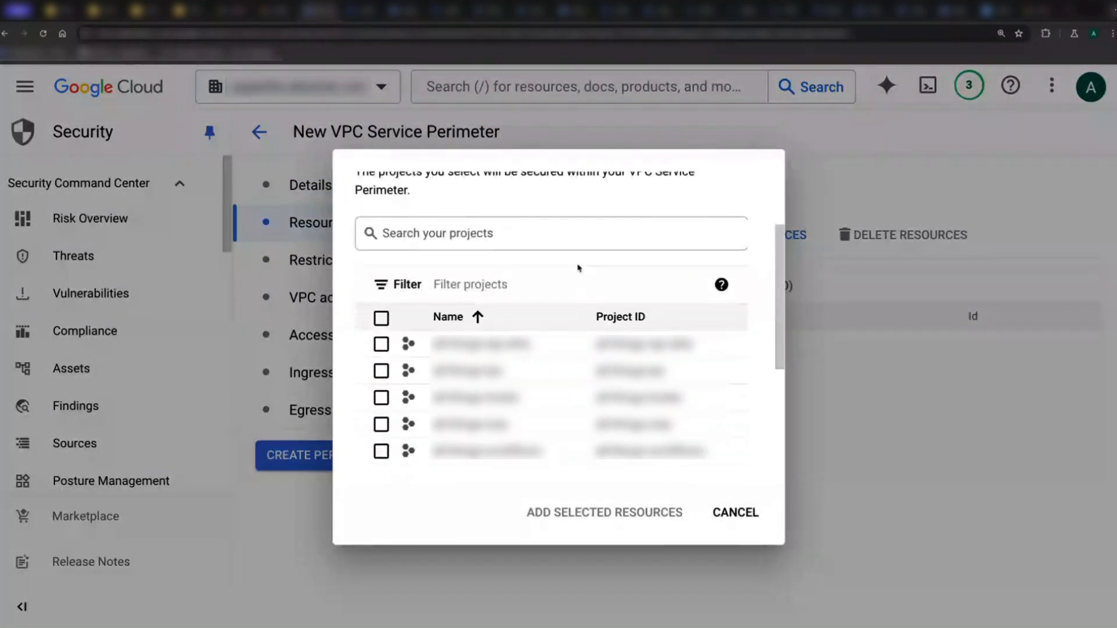
type("data")
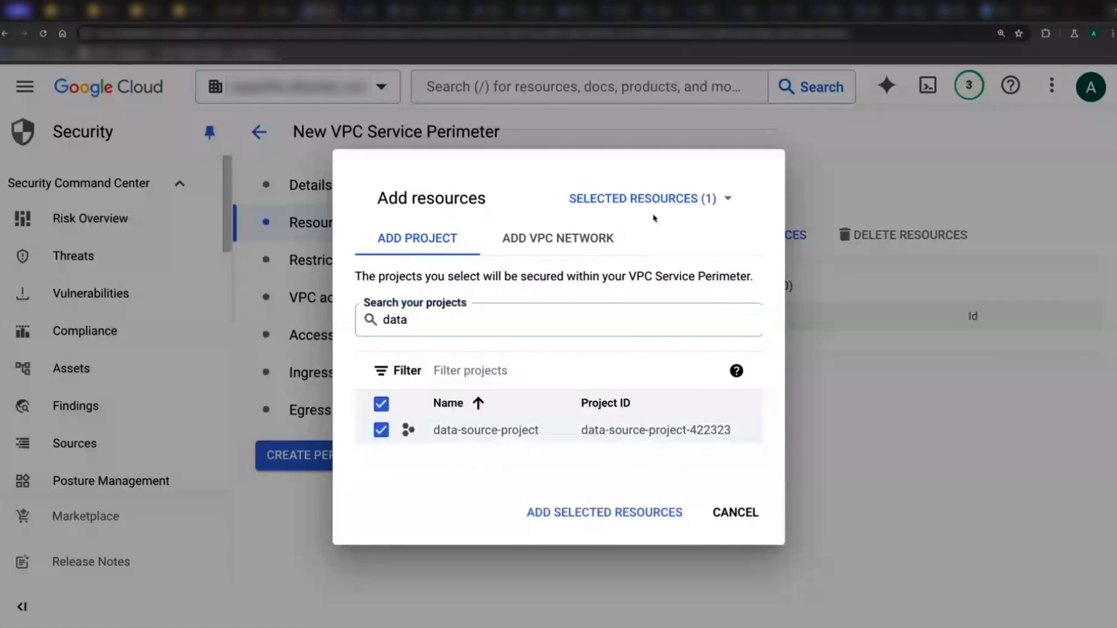
left_click(604, 512)
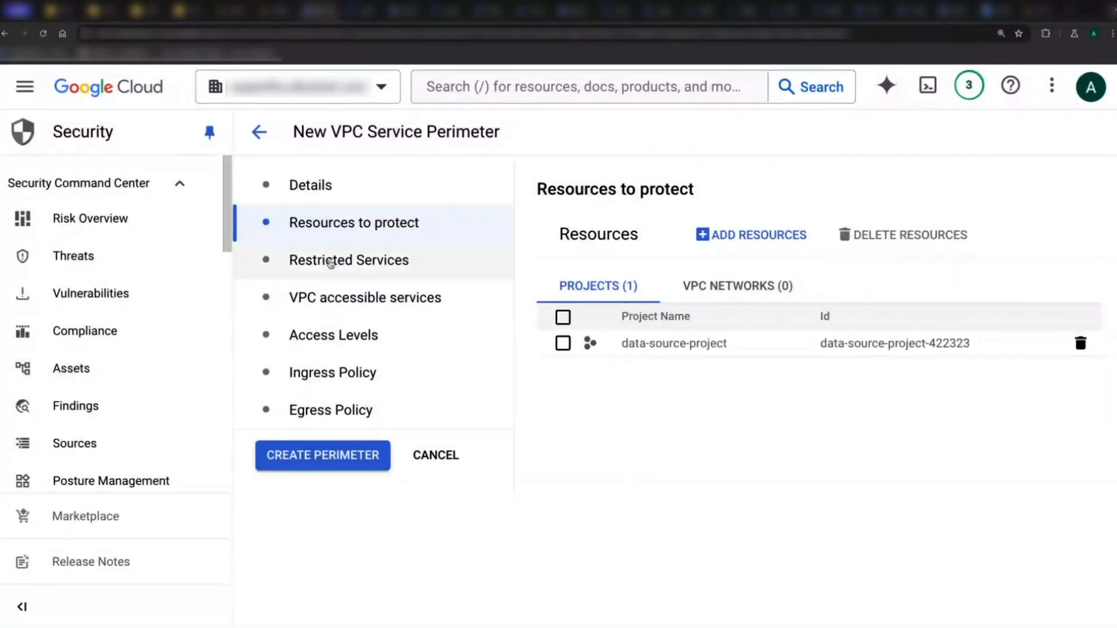
Restrict Cloud Storage API in the perimeter and create it, leaving status New
left_click(348, 259)
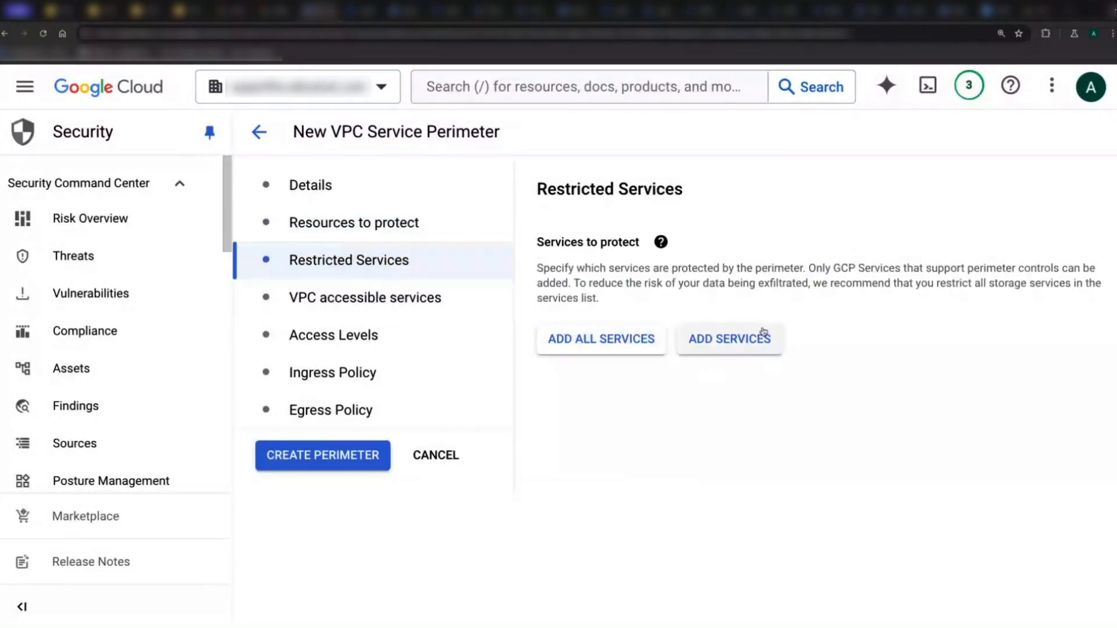
left_click(728, 338)
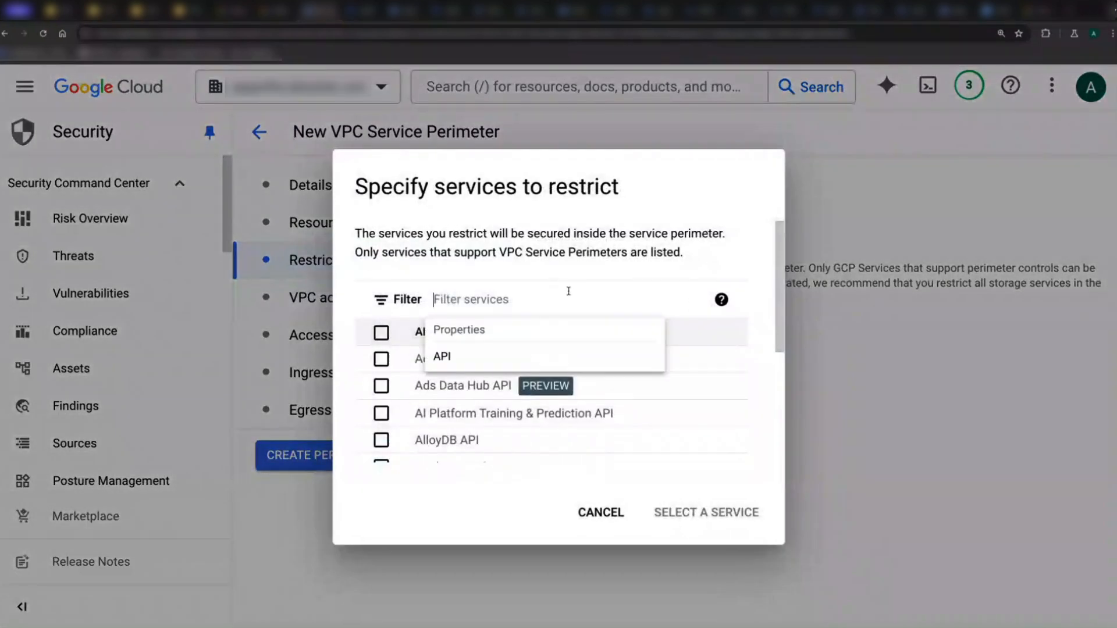
type("storag")
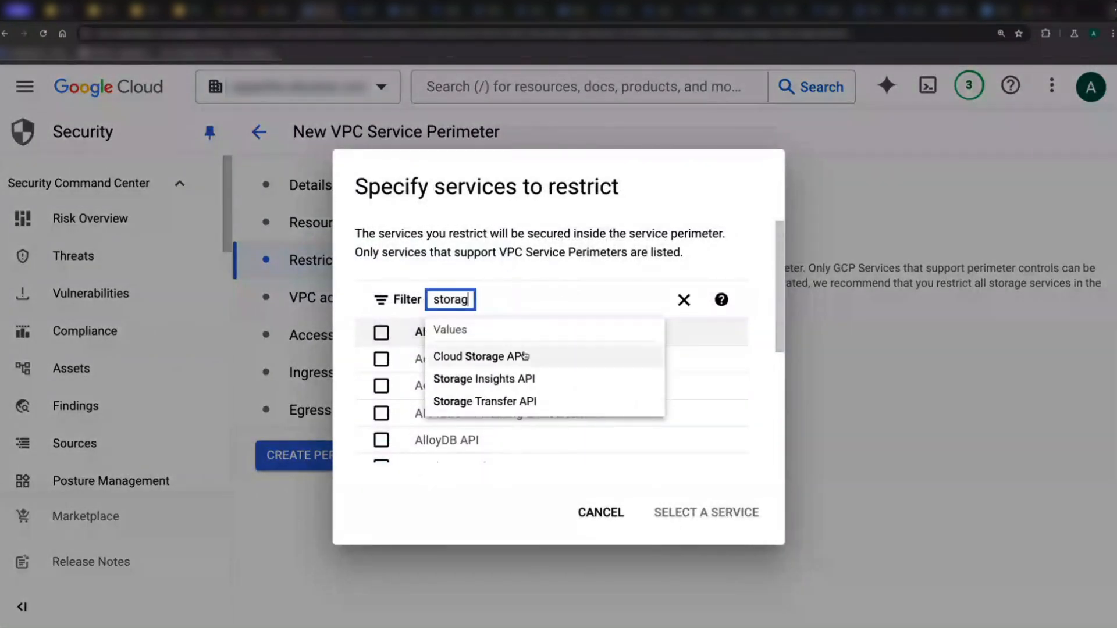
left_click(481, 356)
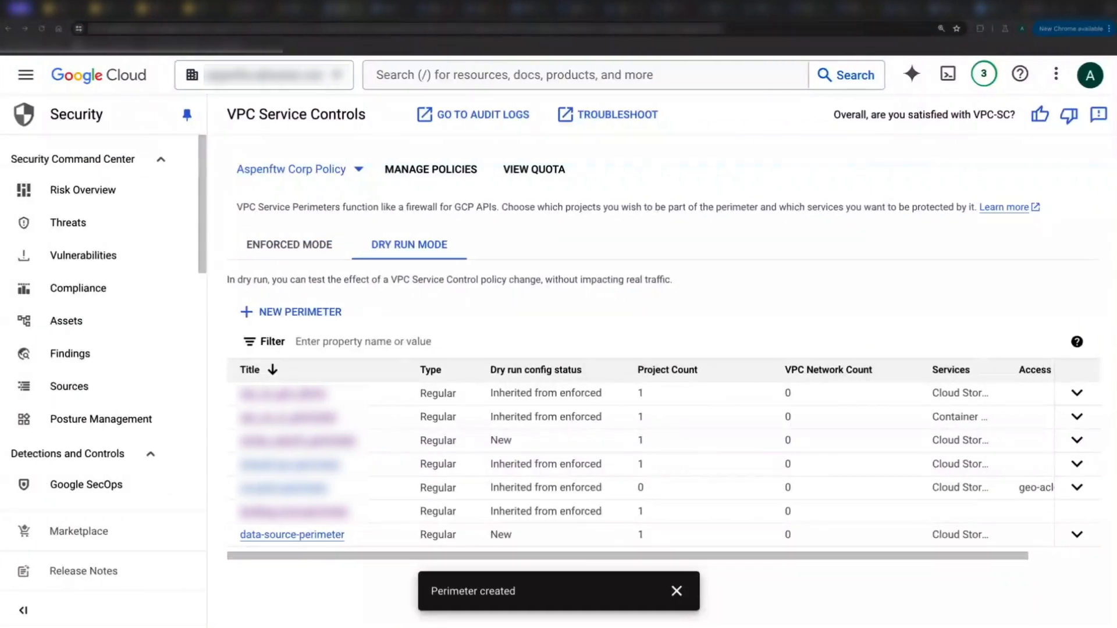
mouse_move(180, 318)
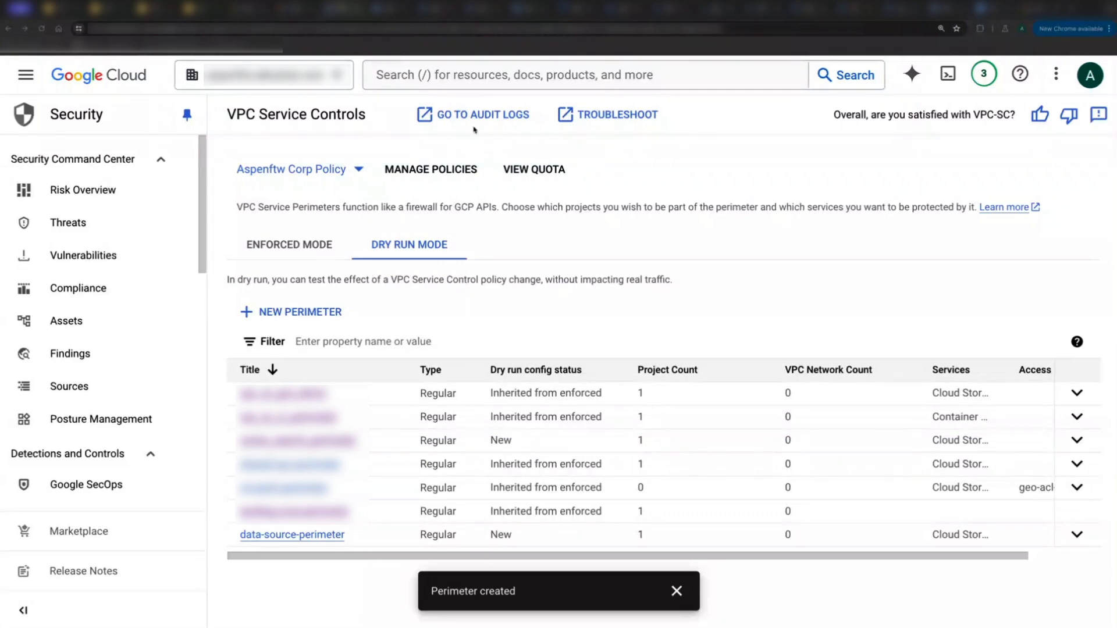
View the dry-run audit error query in Logs Explorer, which returns no entries yet
left_click(481, 114)
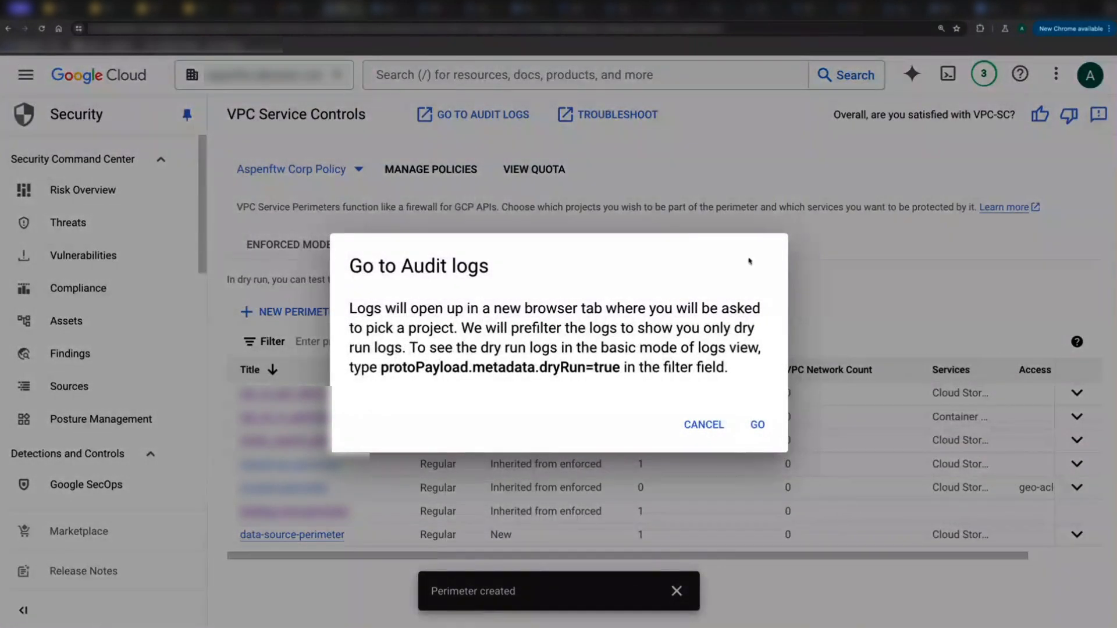
left_click(756, 425)
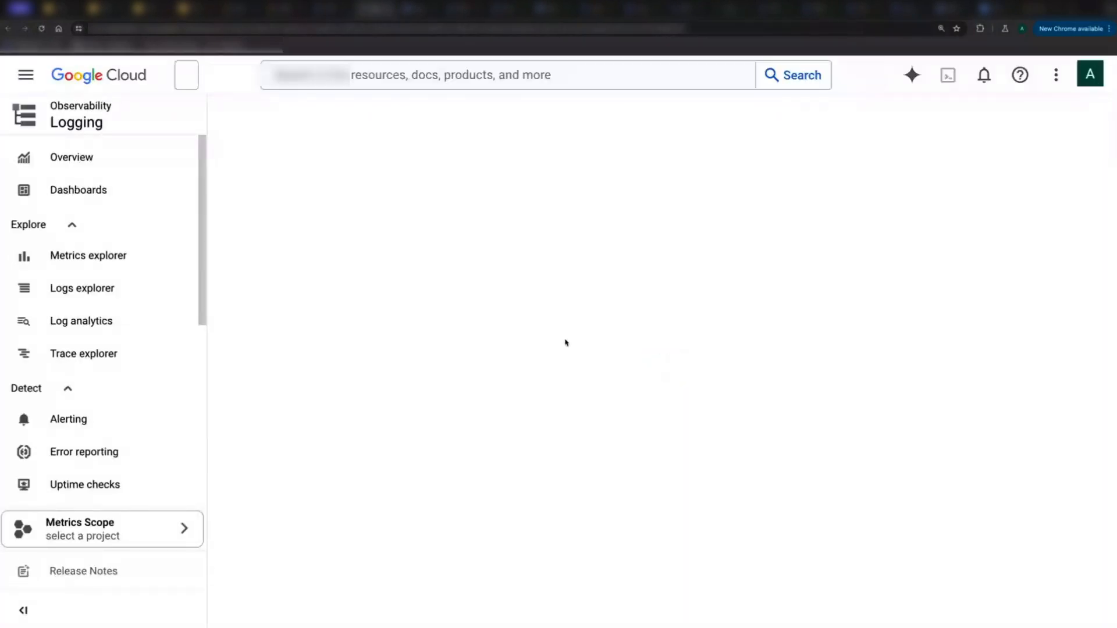
left_click(82, 288)
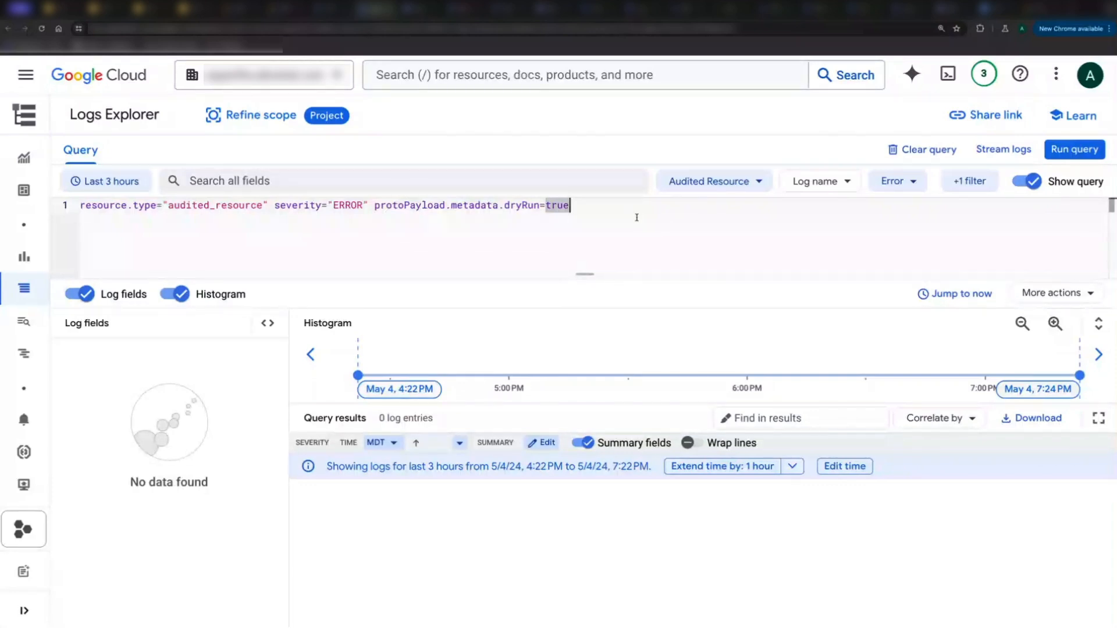
mouse_move(861, 360)
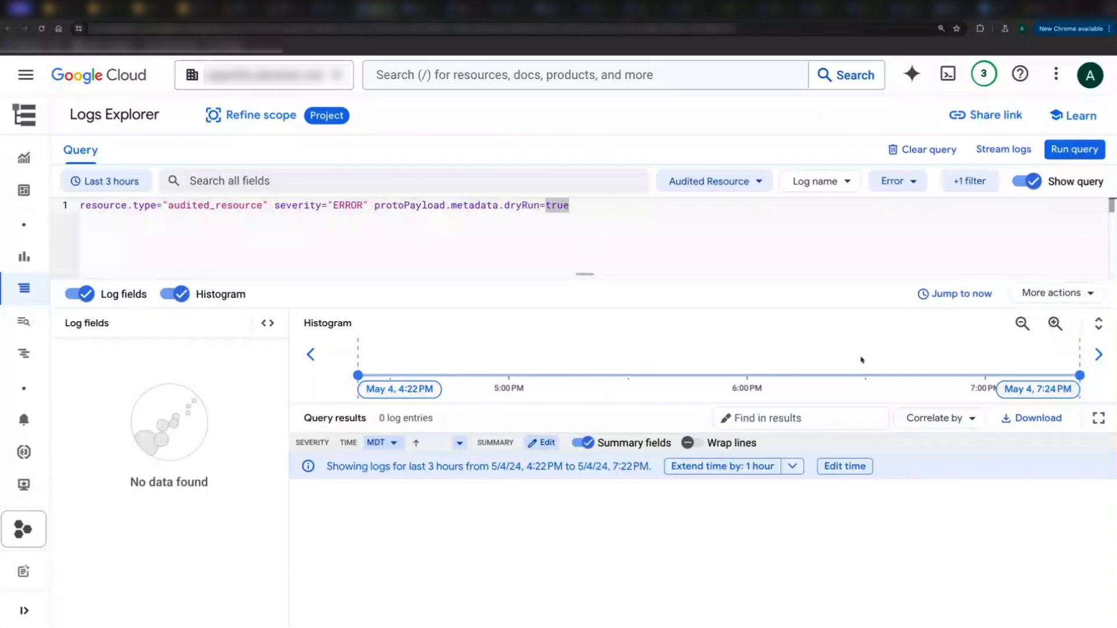
mouse_move(788, 252)
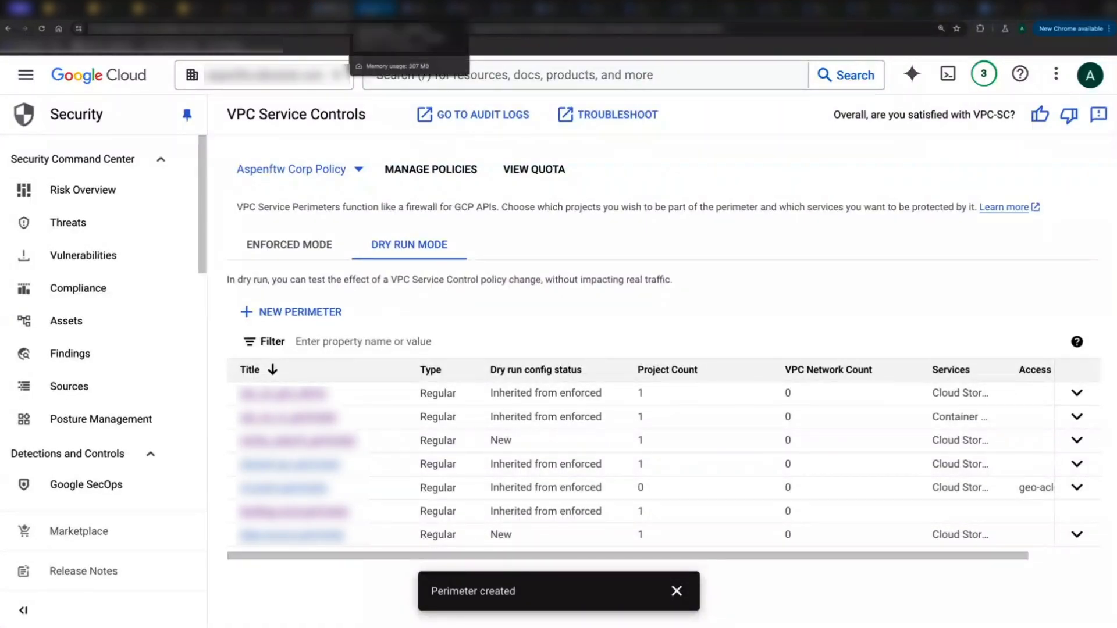
left_click(472, 114)
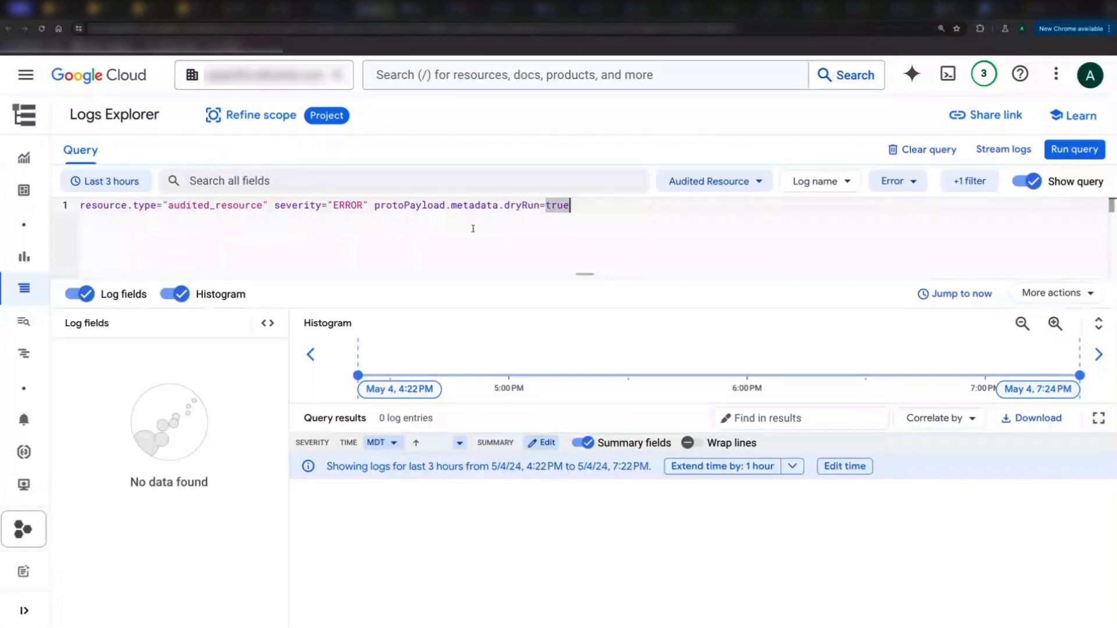
mouse_move(524, 259)
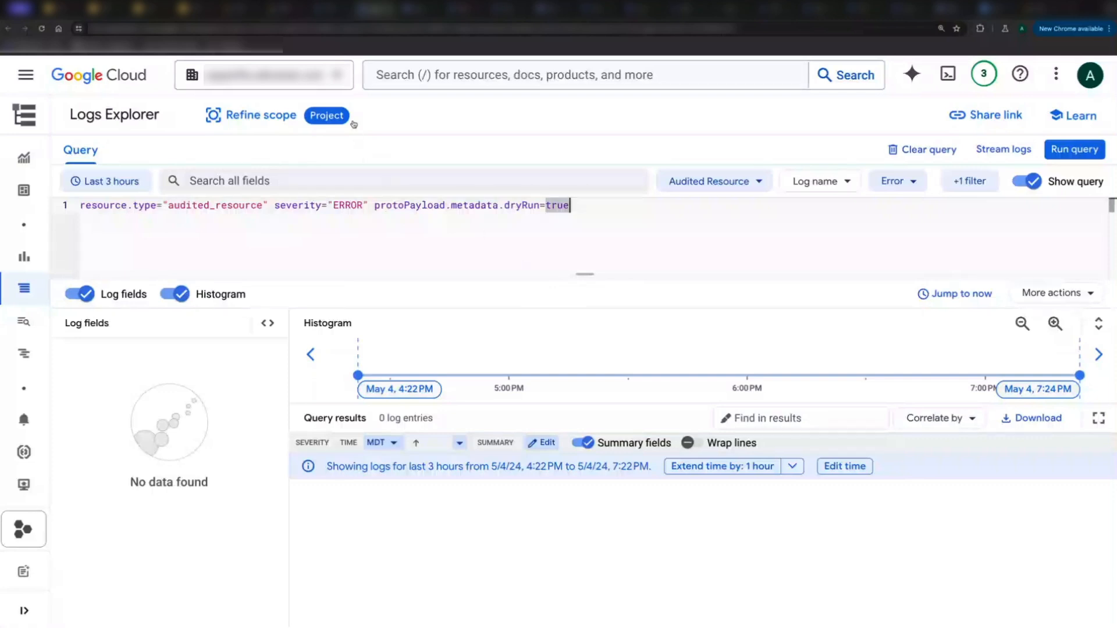
Scope logs to data-source-project and expand a storage.buckets.list dry-run error entry
left_click(327, 116)
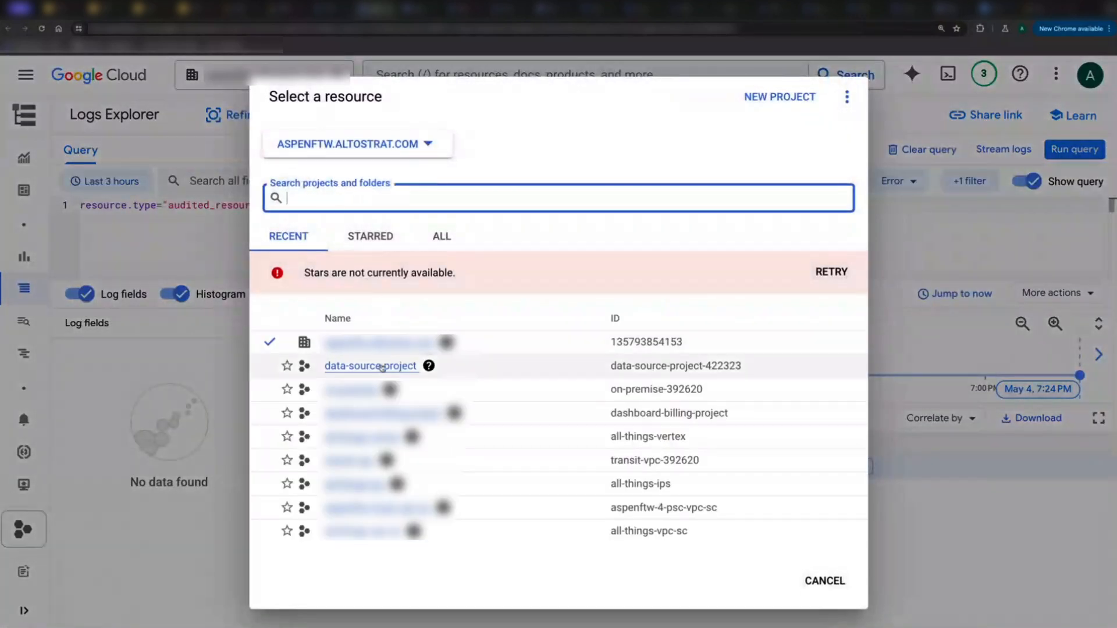
left_click(370, 365)
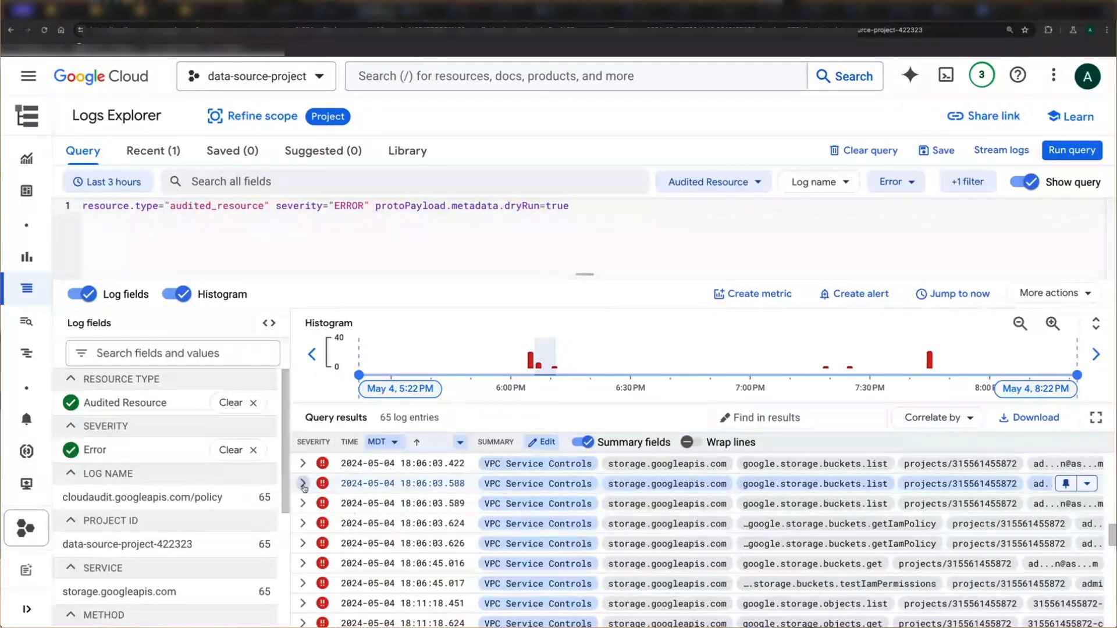
left_click(303, 484)
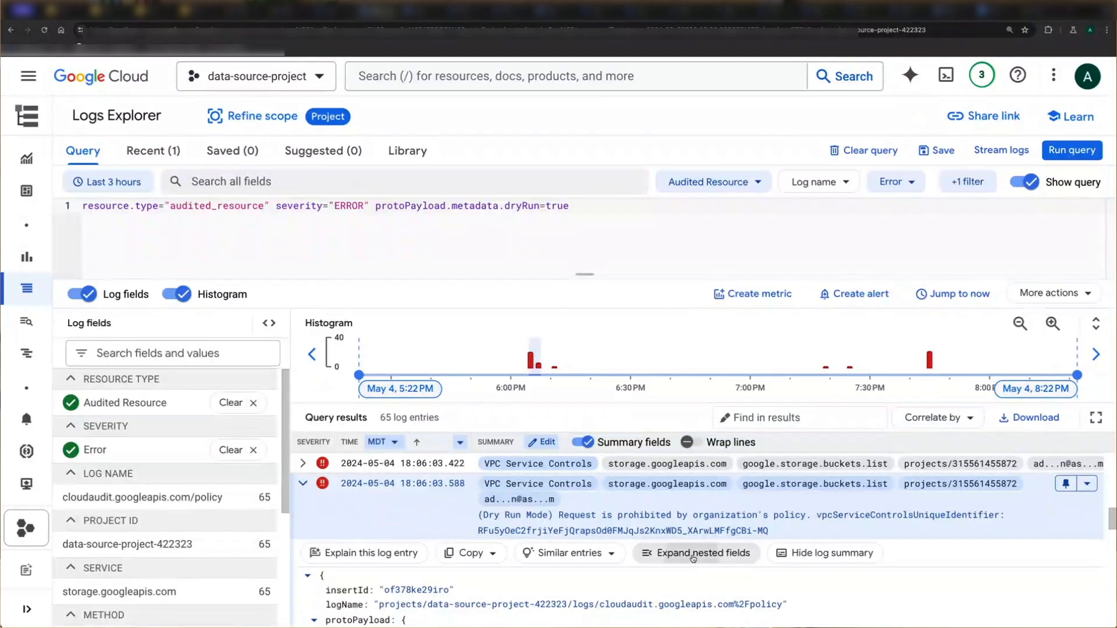
Expand the entry's nested fields, read through the denial details, then return to VPC Service Controls
left_click(701, 553)
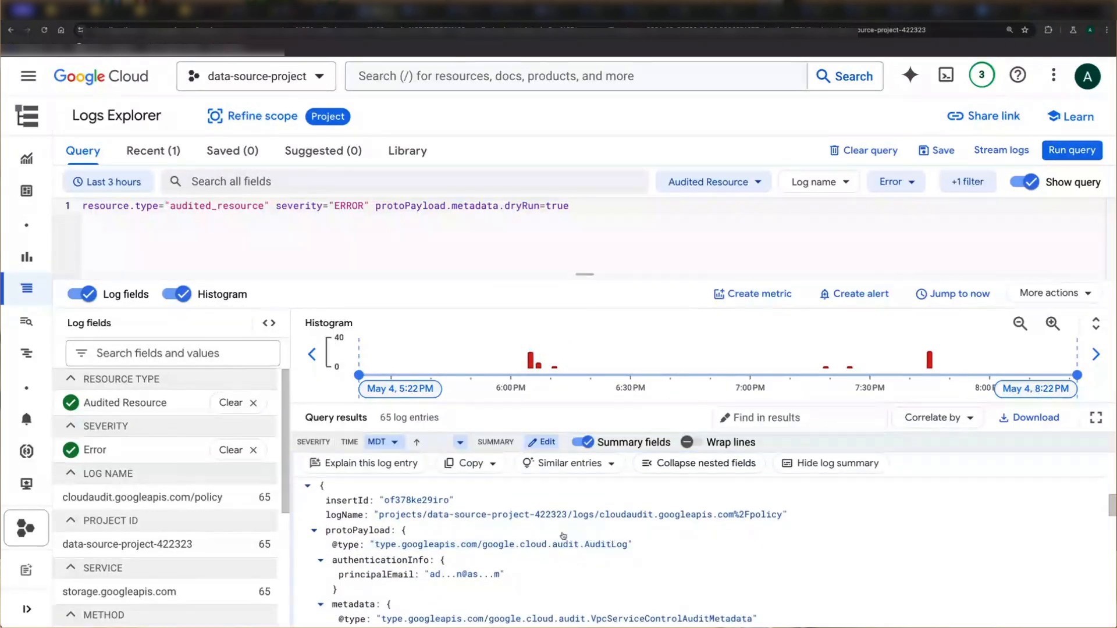
scroll("down", 3)
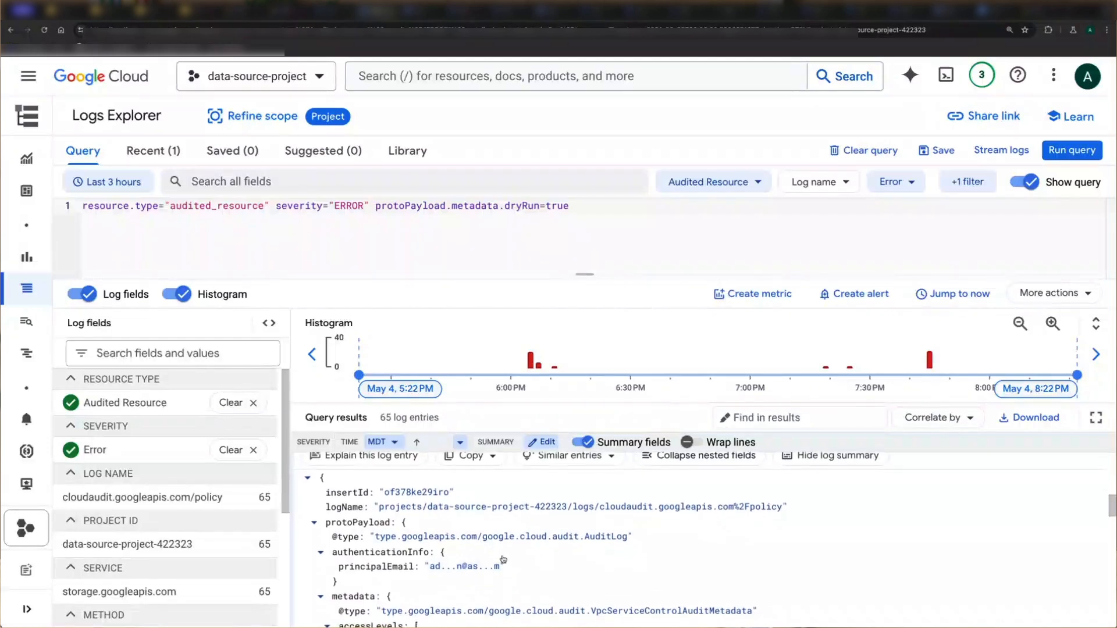
scroll("down", 3)
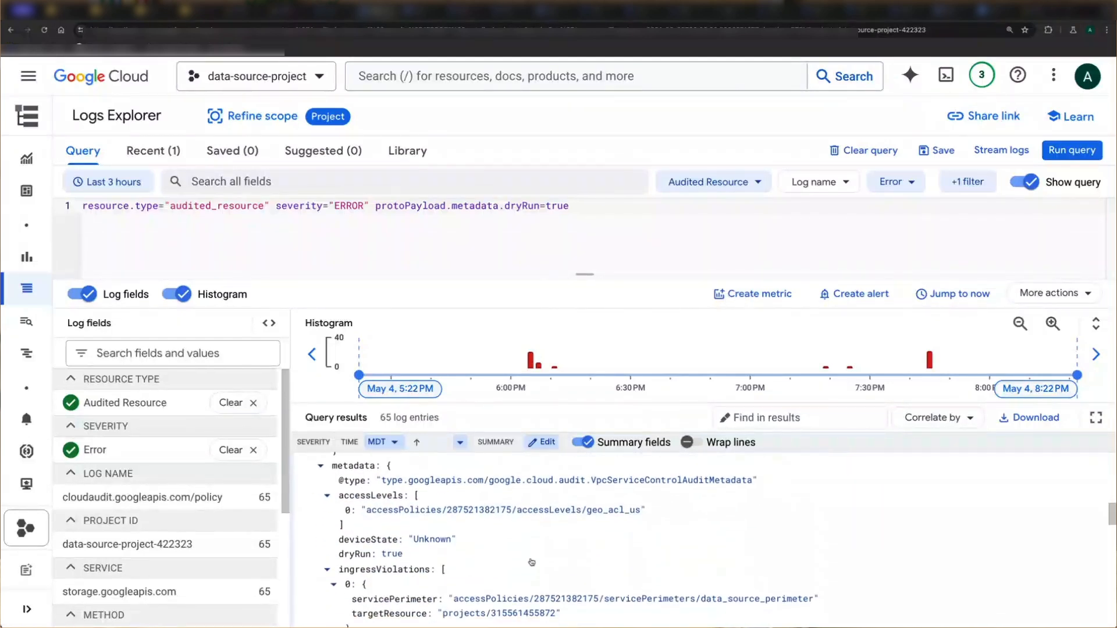
scroll("down", 3)
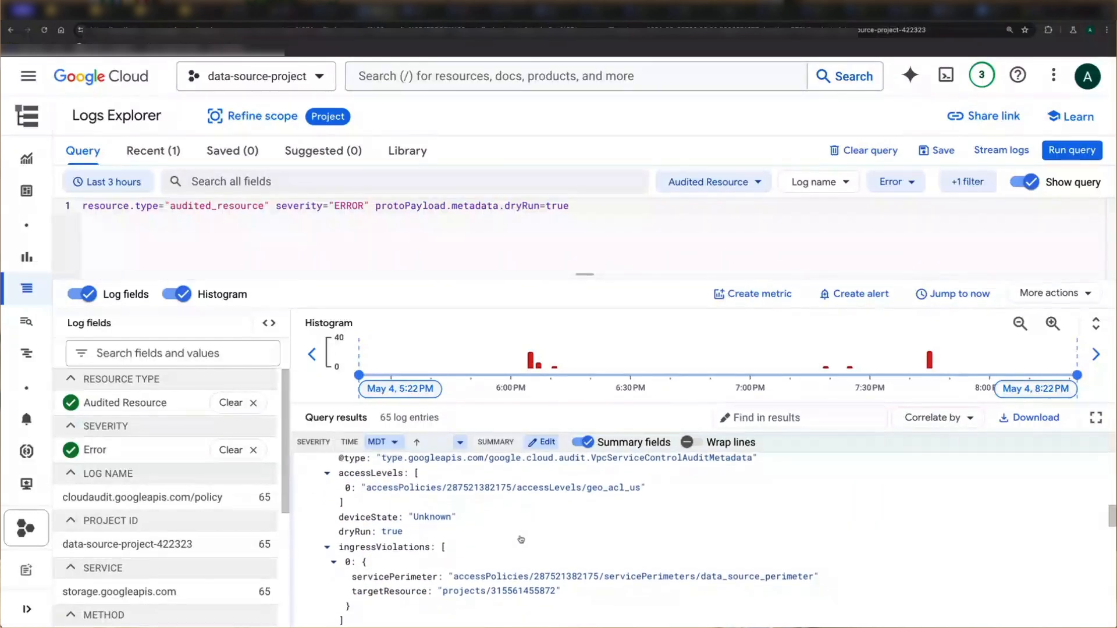
scroll("down", 3)
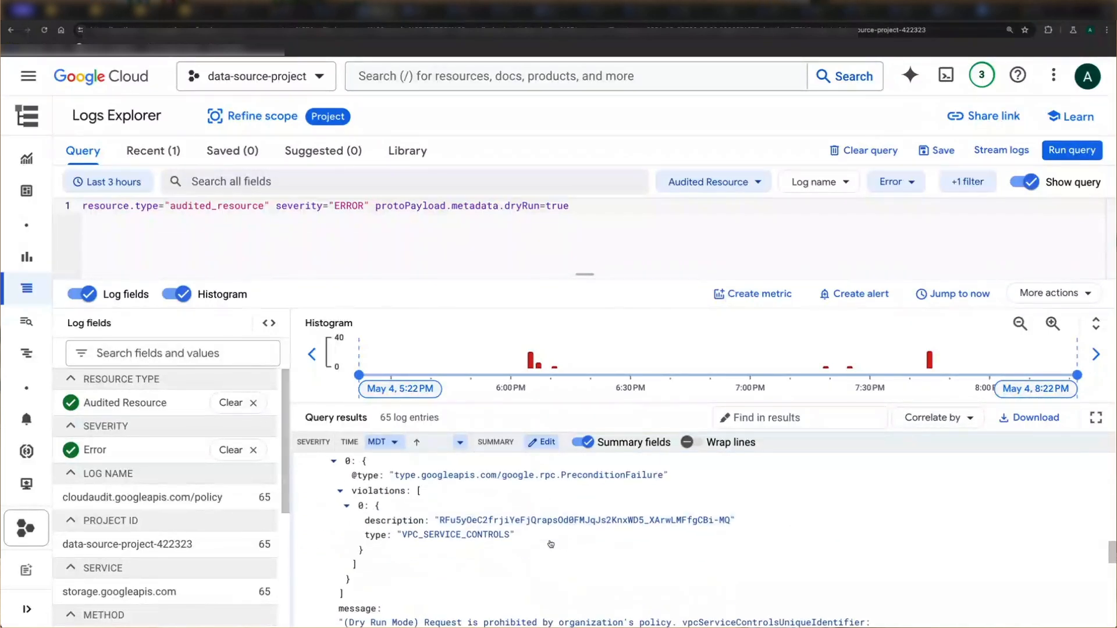
scroll("down", 3)
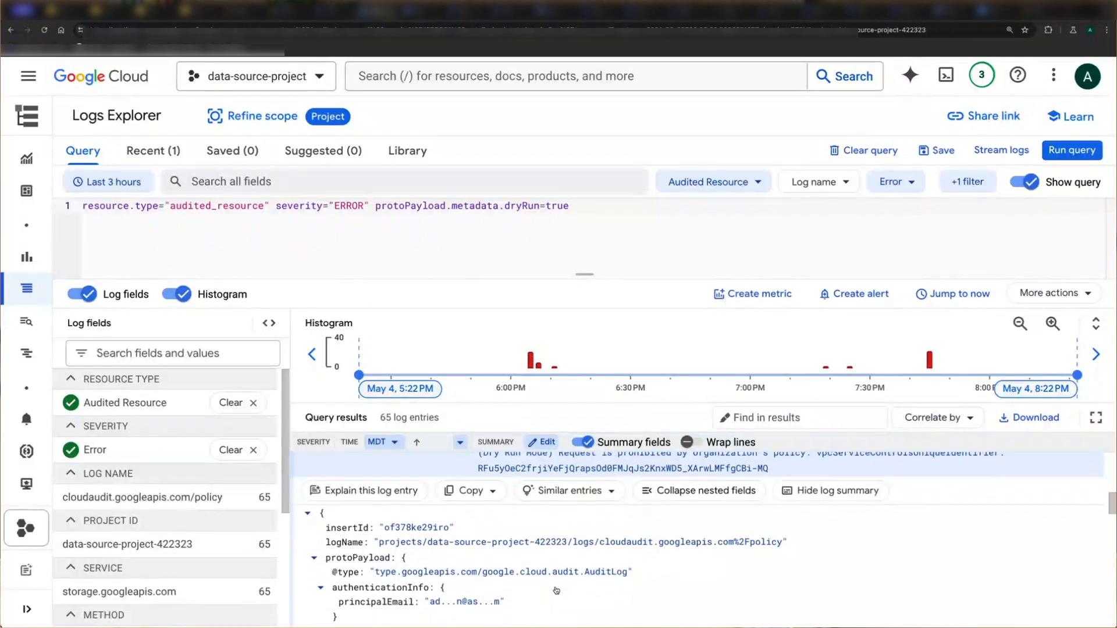
scroll("down", 3)
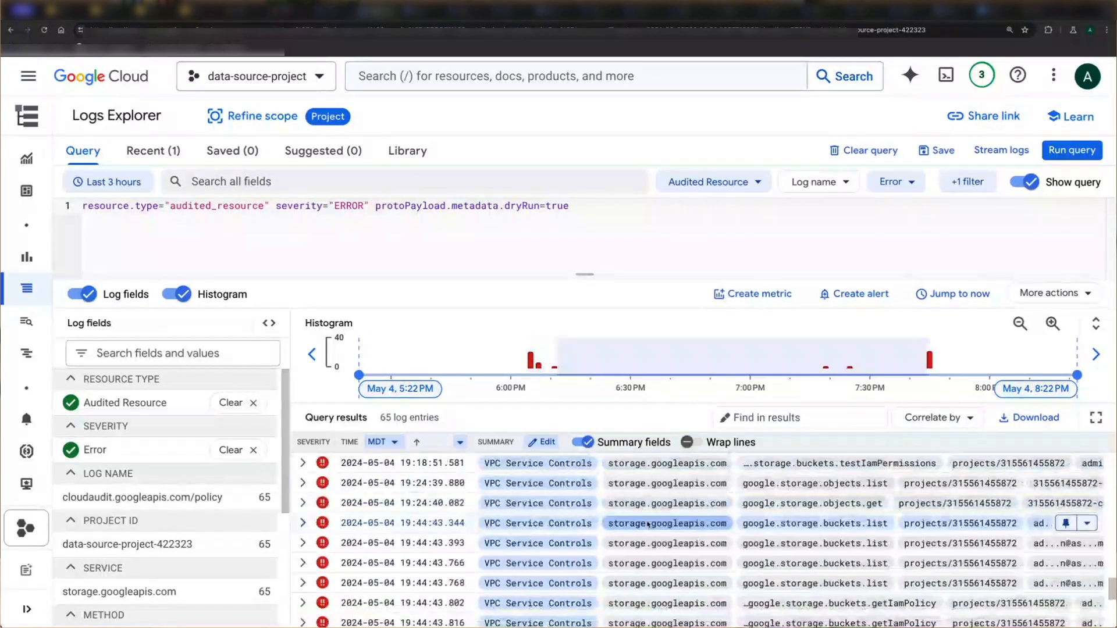
scroll("up", 3)
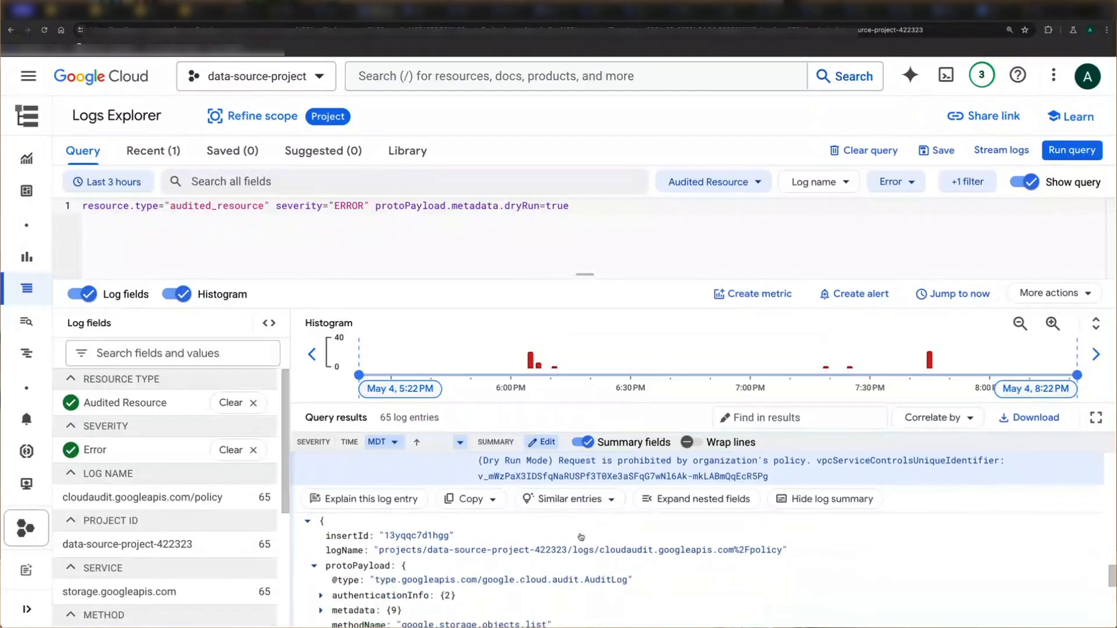
scroll("down", 3)
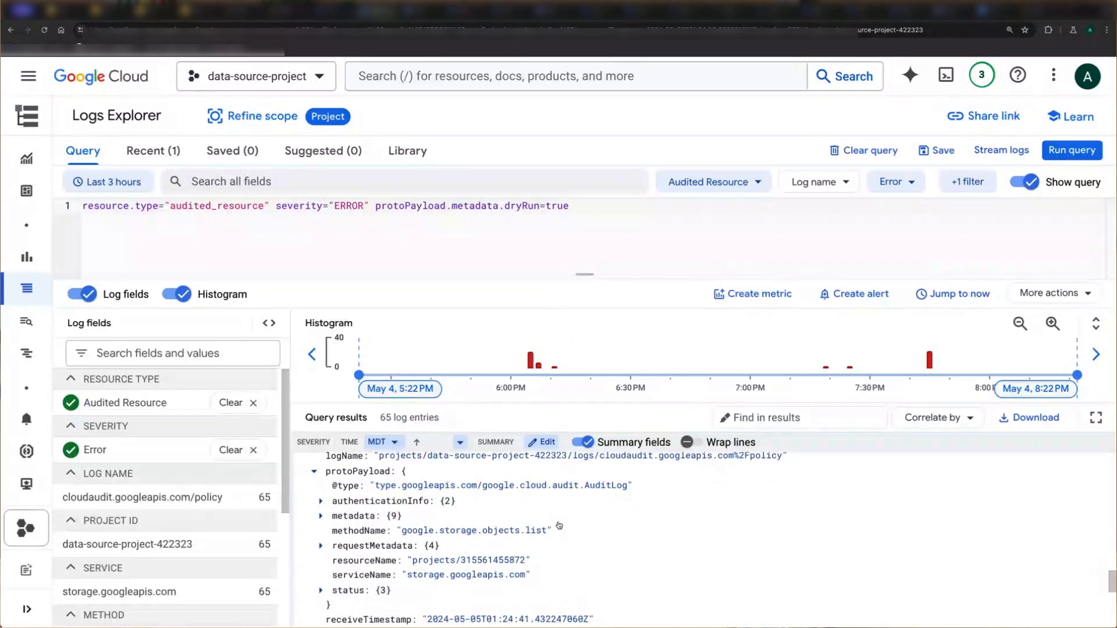
left_click(321, 500)
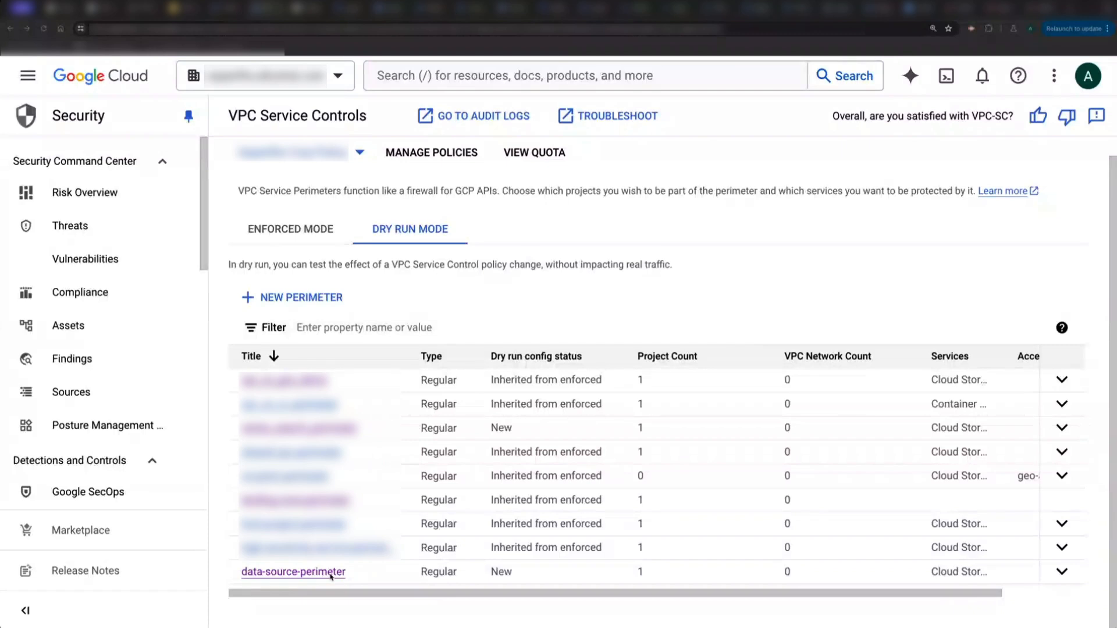
Review data-source-perimeter's dry run config details and return to the perimeter list
left_click(293, 571)
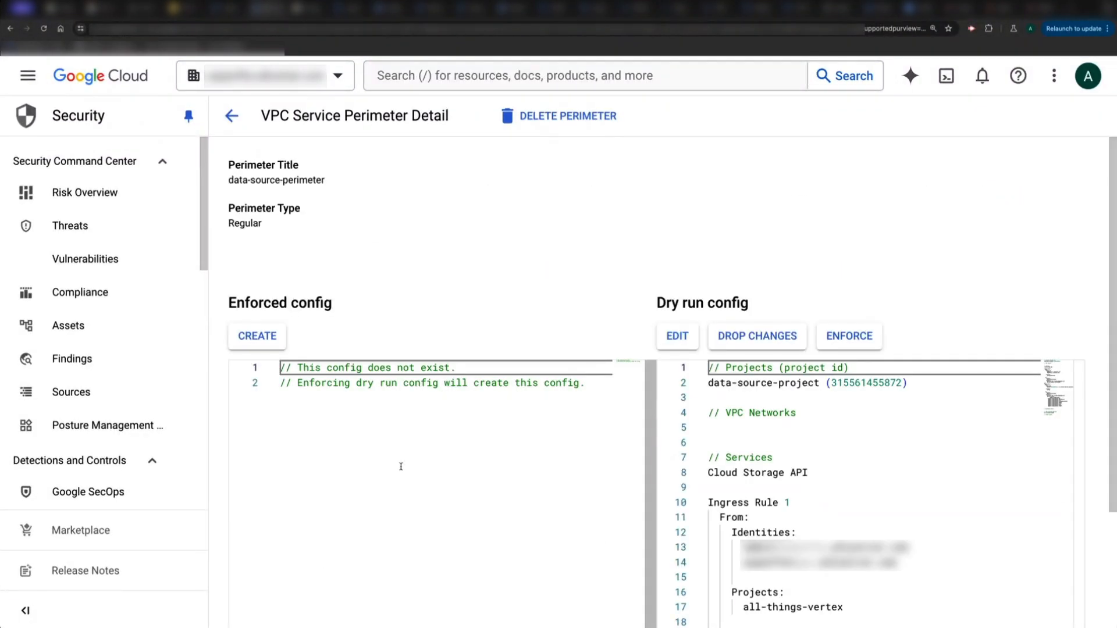
scroll("down", 3)
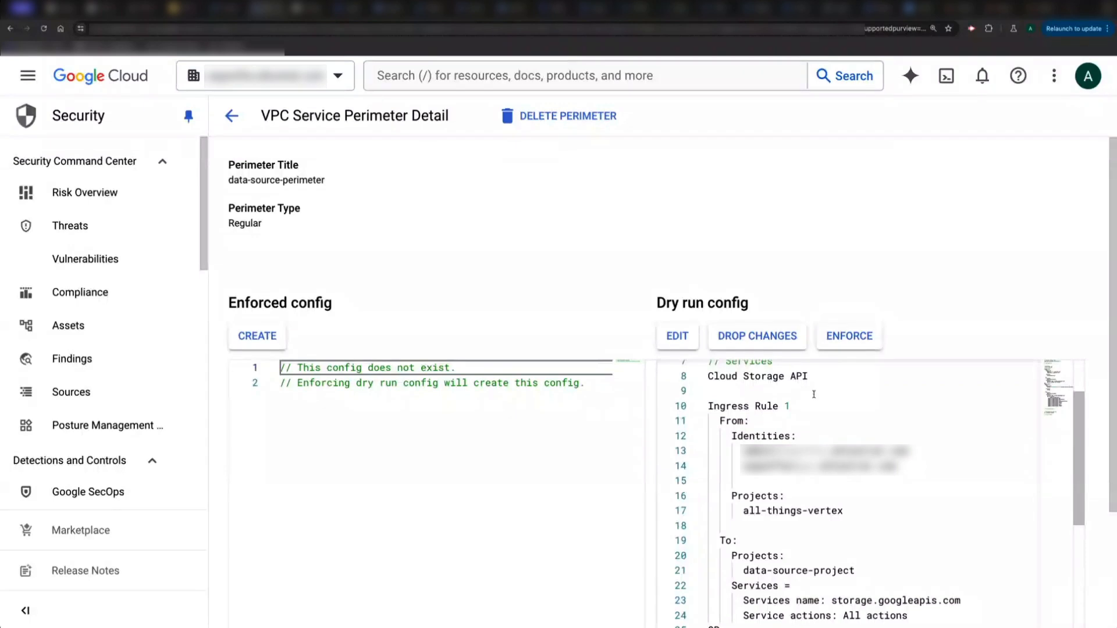
scroll("down", 3)
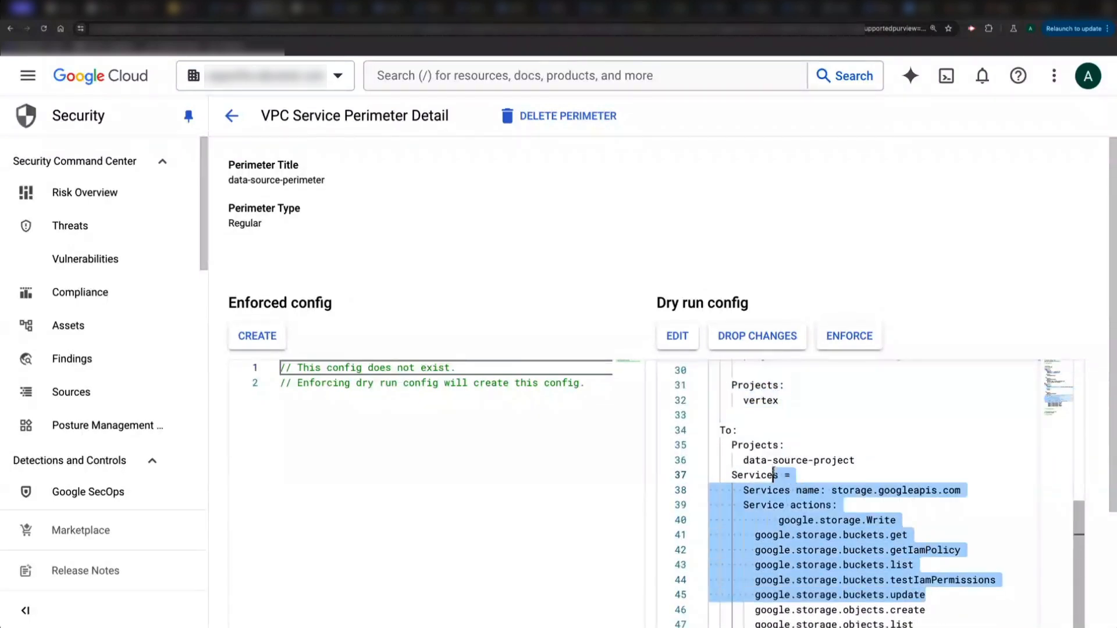
scroll("down", 3)
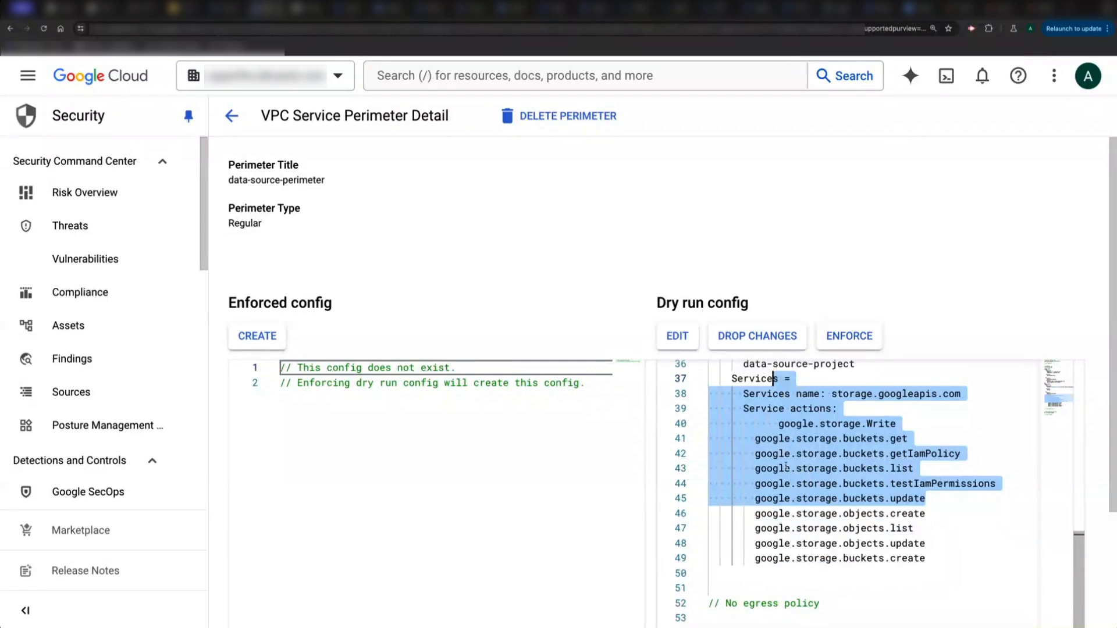
scroll("up", 3)
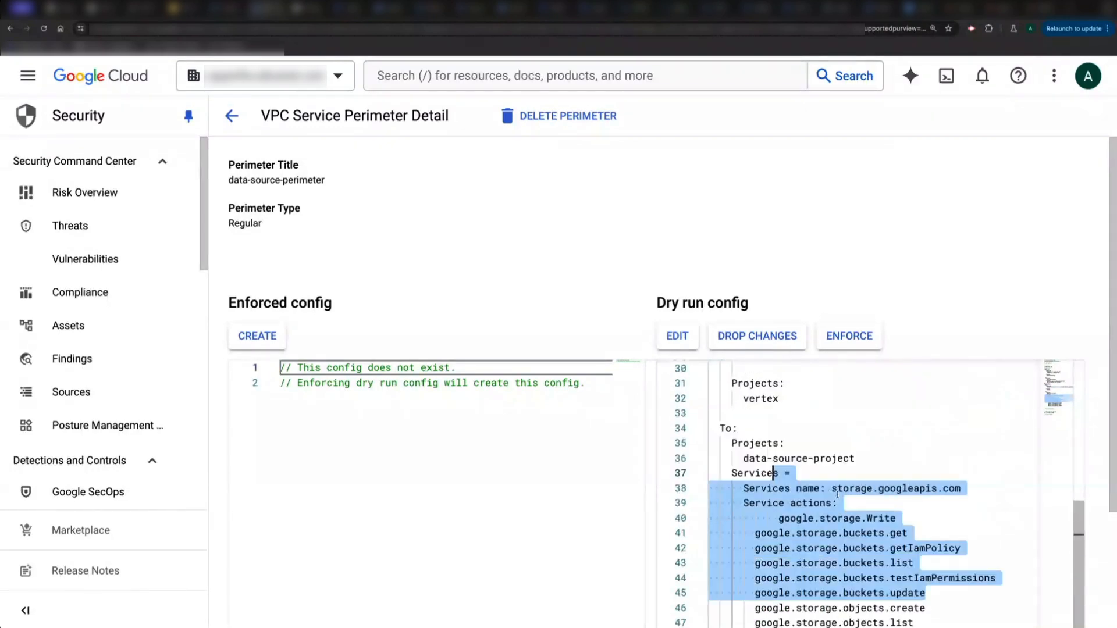
left_click(231, 115)
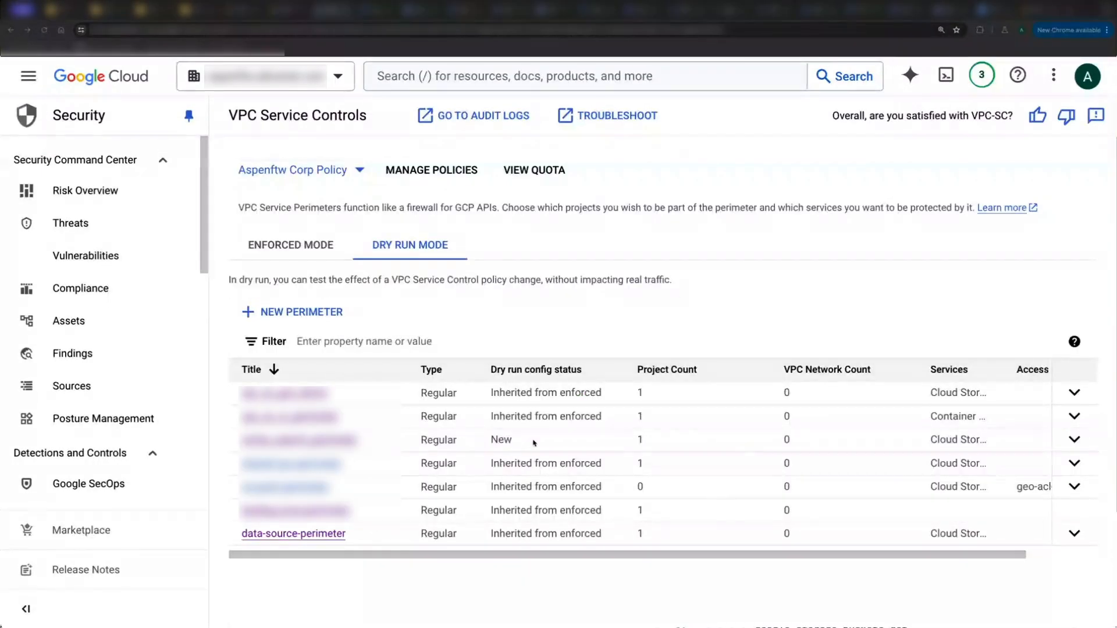
mouse_move(531, 514)
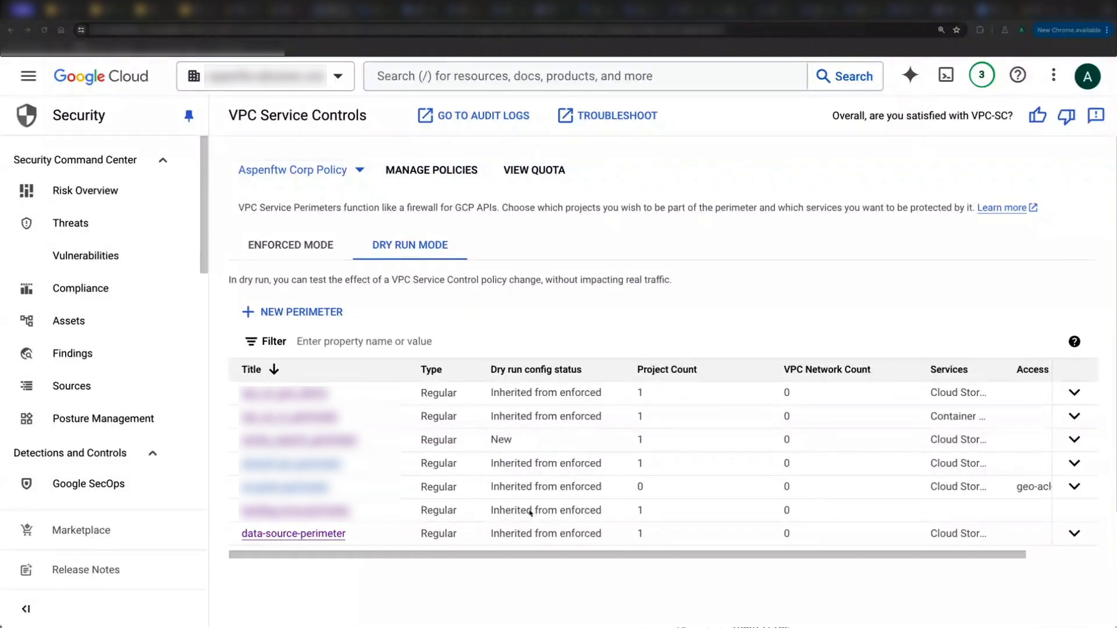
mouse_move(610, 513)
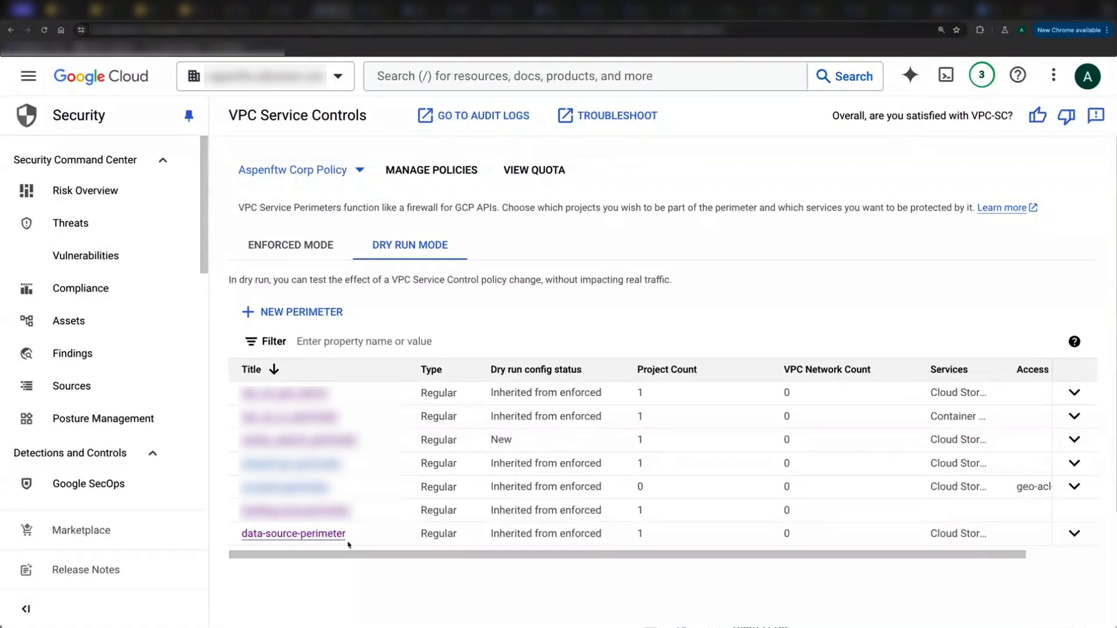
mouse_move(329, 548)
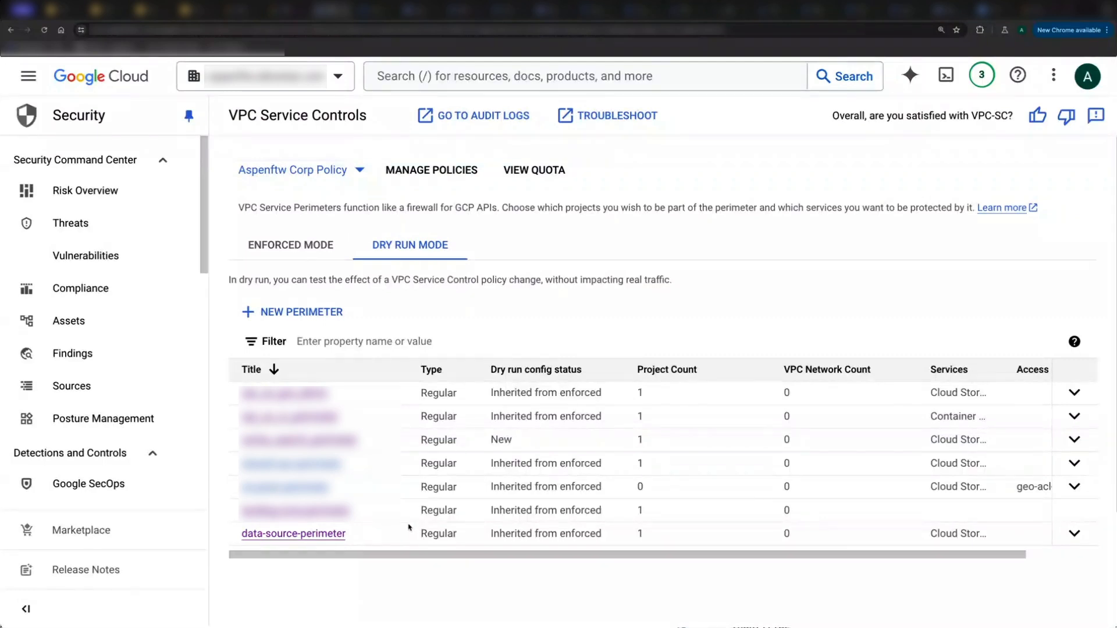
Reopen data-source-perimeter's details showing matching enforced and dry-run Cloud Storage restrictions
left_click(294, 533)
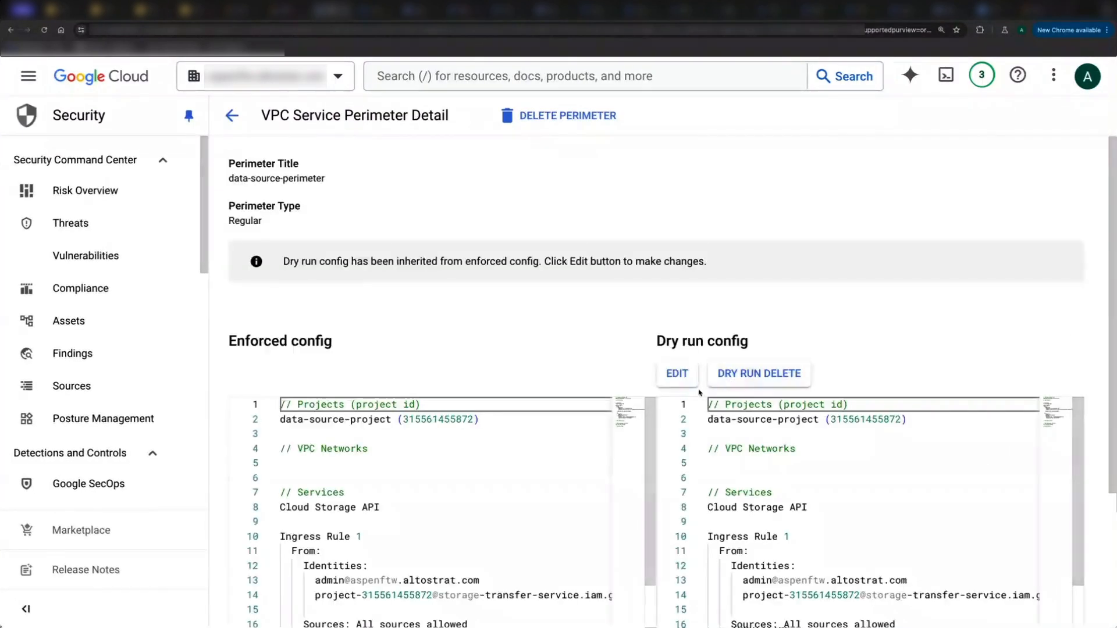
Add BigQuery API to the dry-run restricted services and save, making the config Modified
left_click(675, 373)
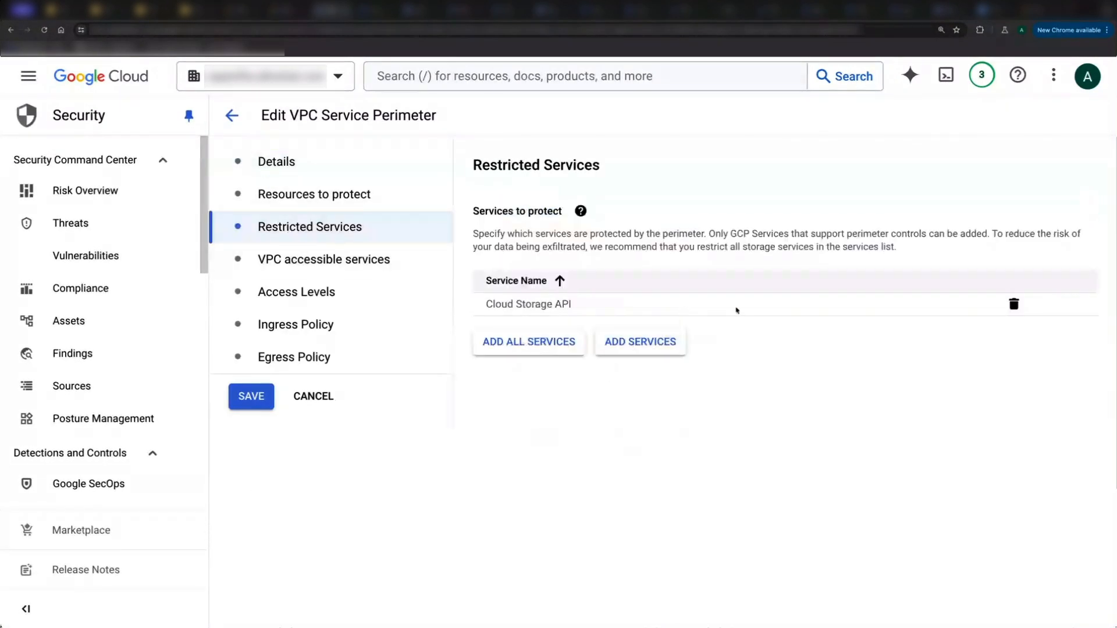
left_click(638, 341)
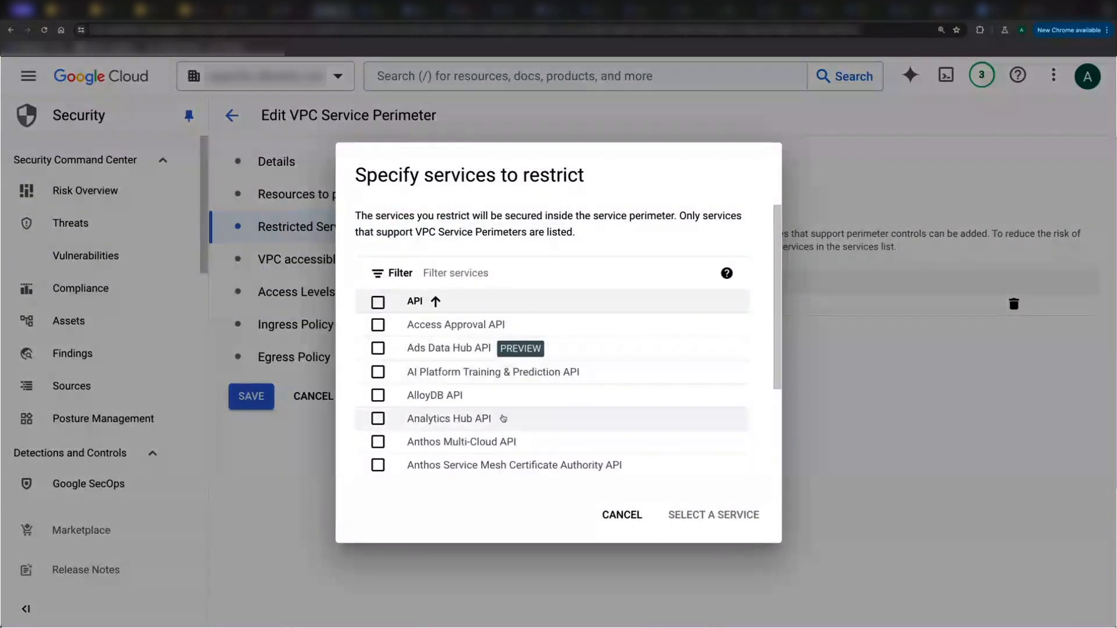
type("bigq")
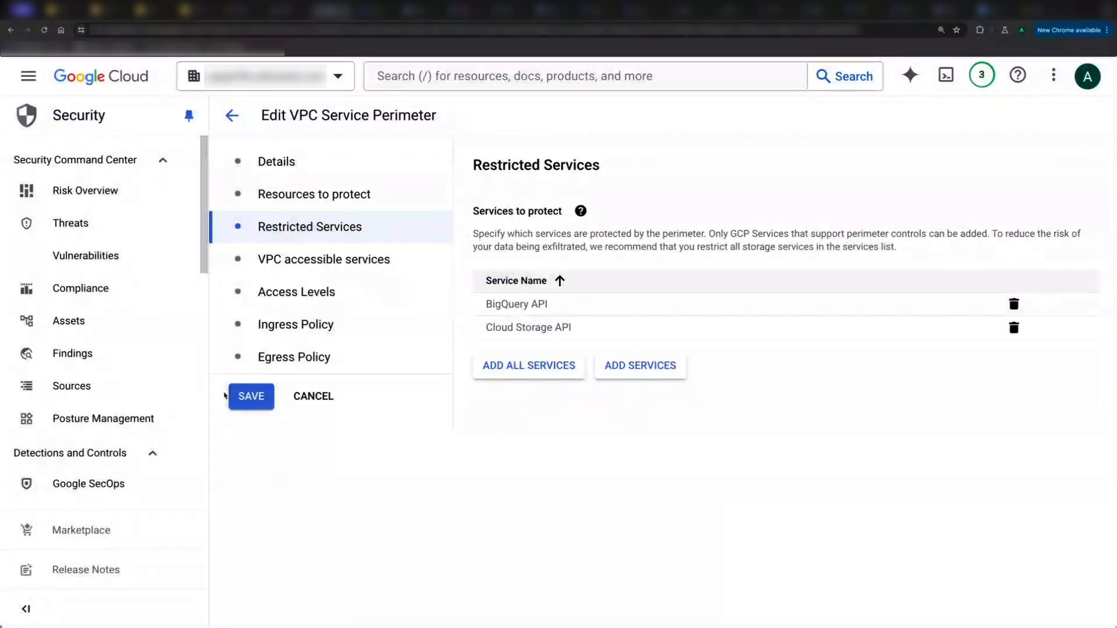
left_click(250, 395)
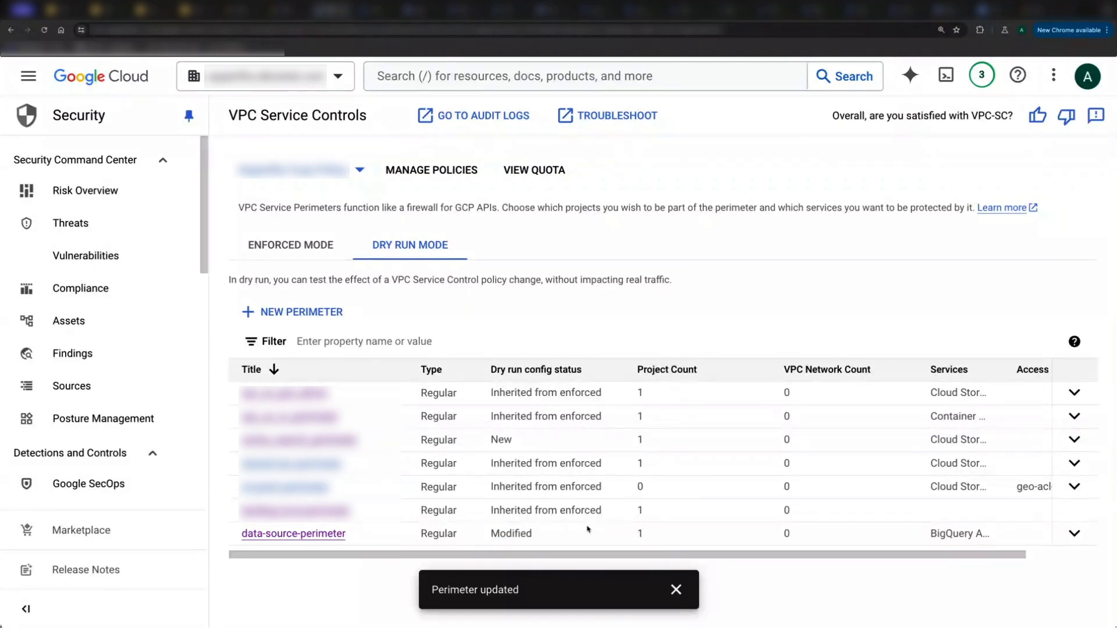
mouse_move(570, 536)
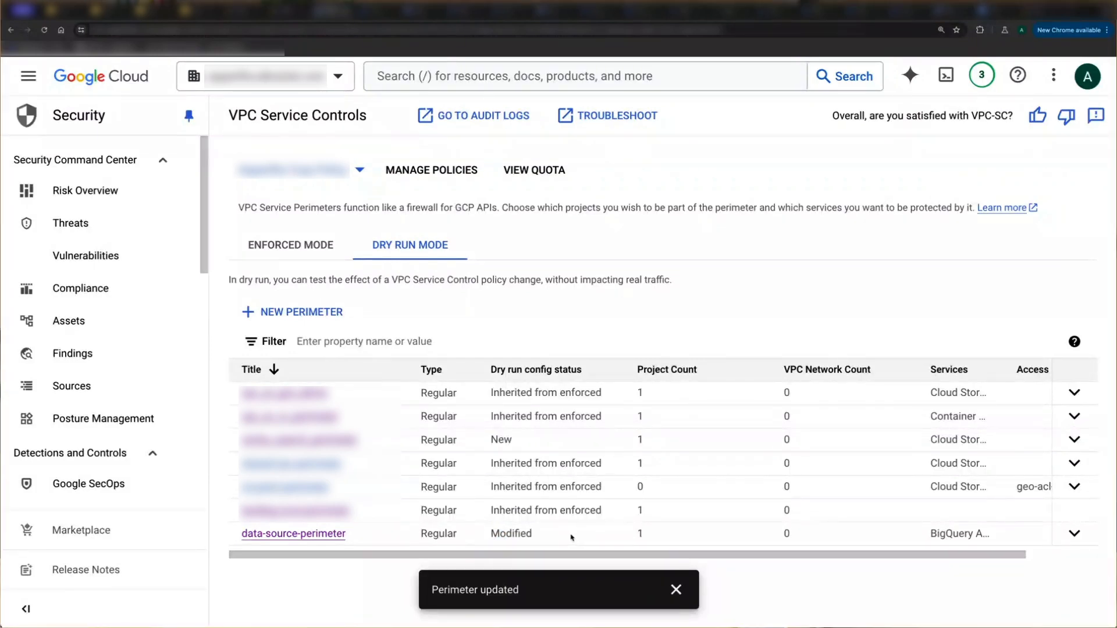
mouse_move(541, 534)
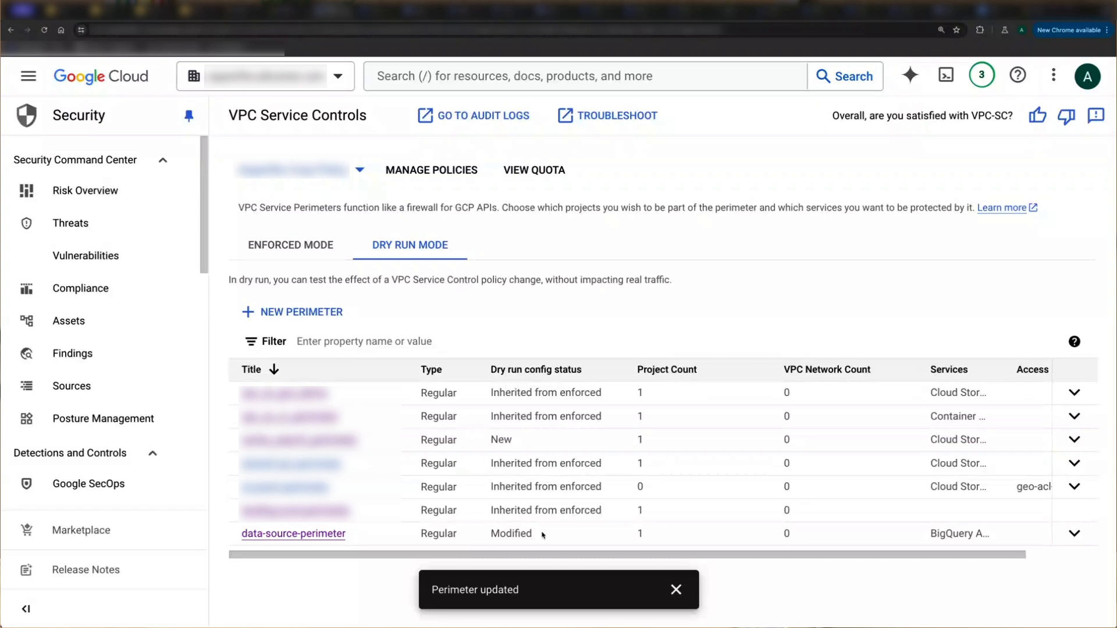
mouse_move(522, 537)
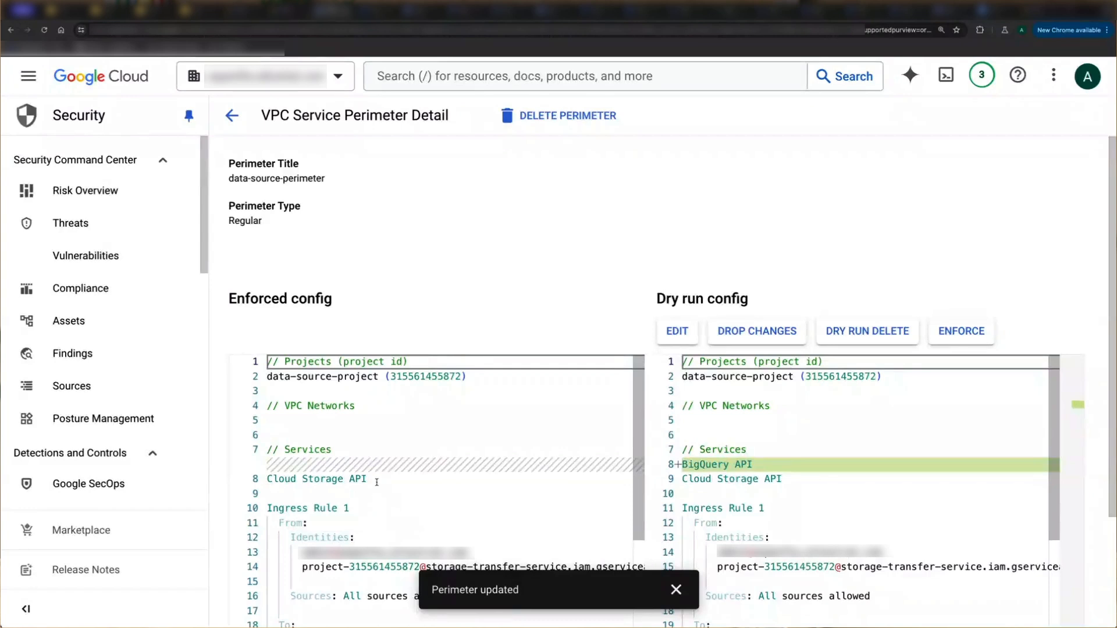
double_click(315, 478)
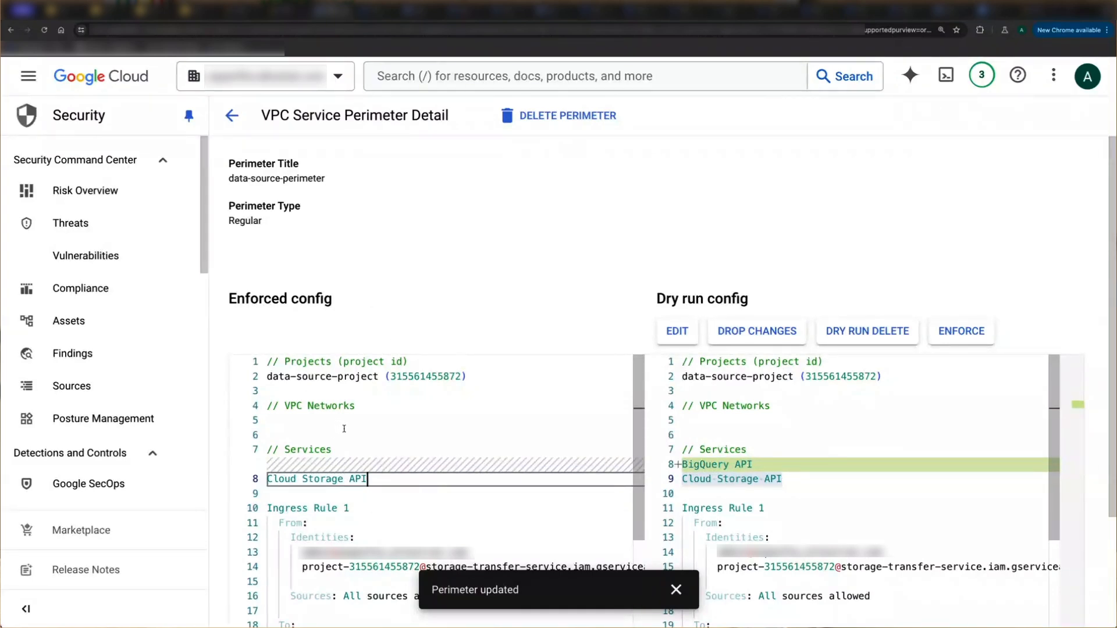
mouse_move(714, 464)
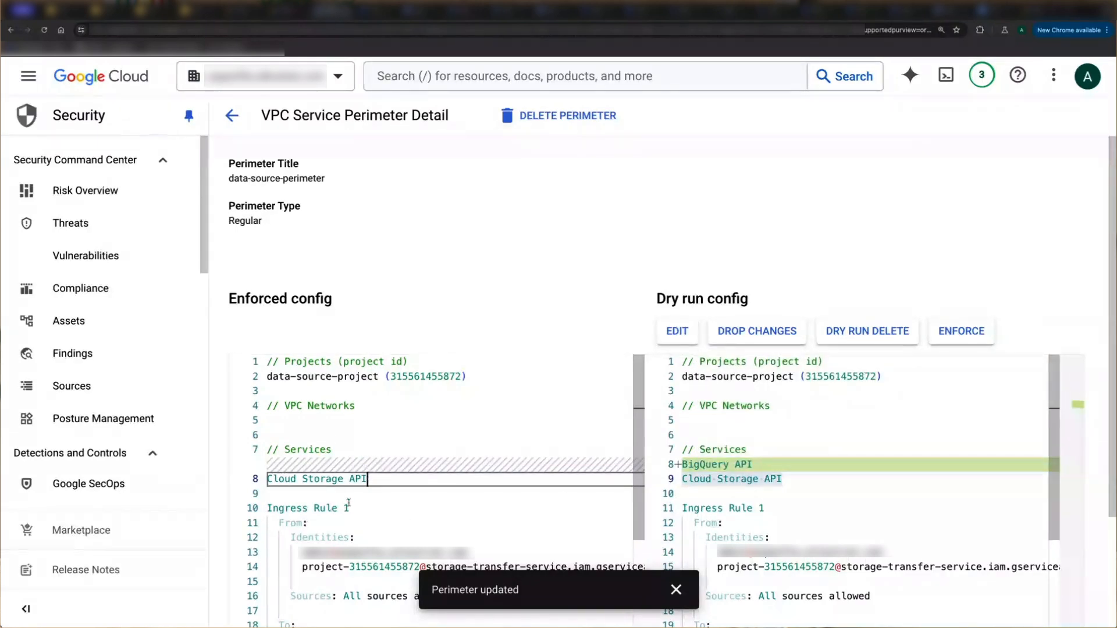
mouse_move(516, 521)
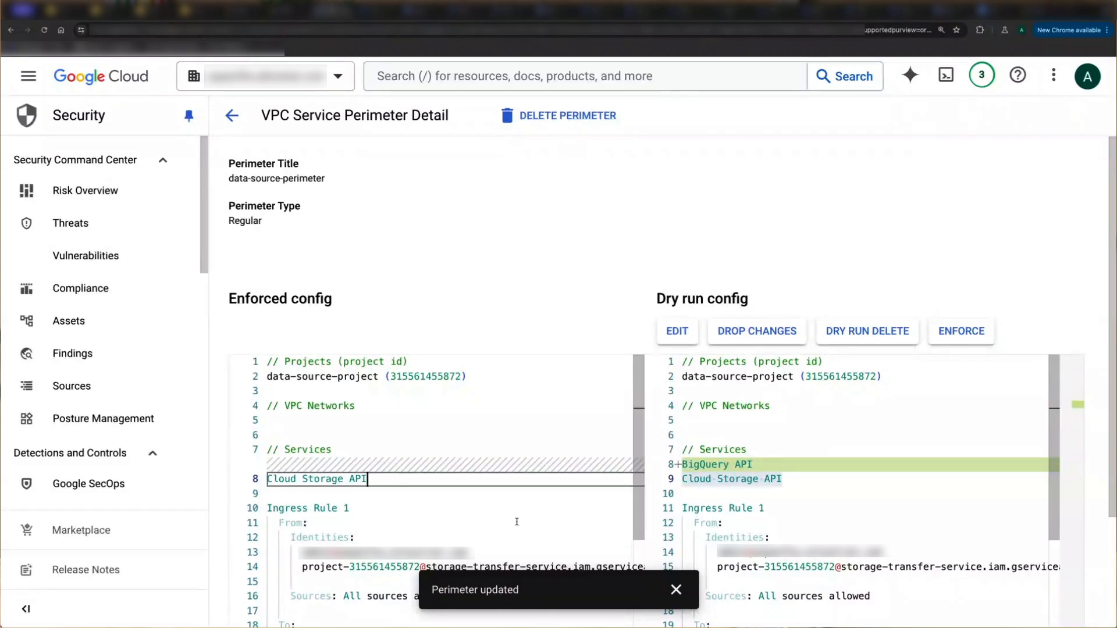
mouse_move(824, 482)
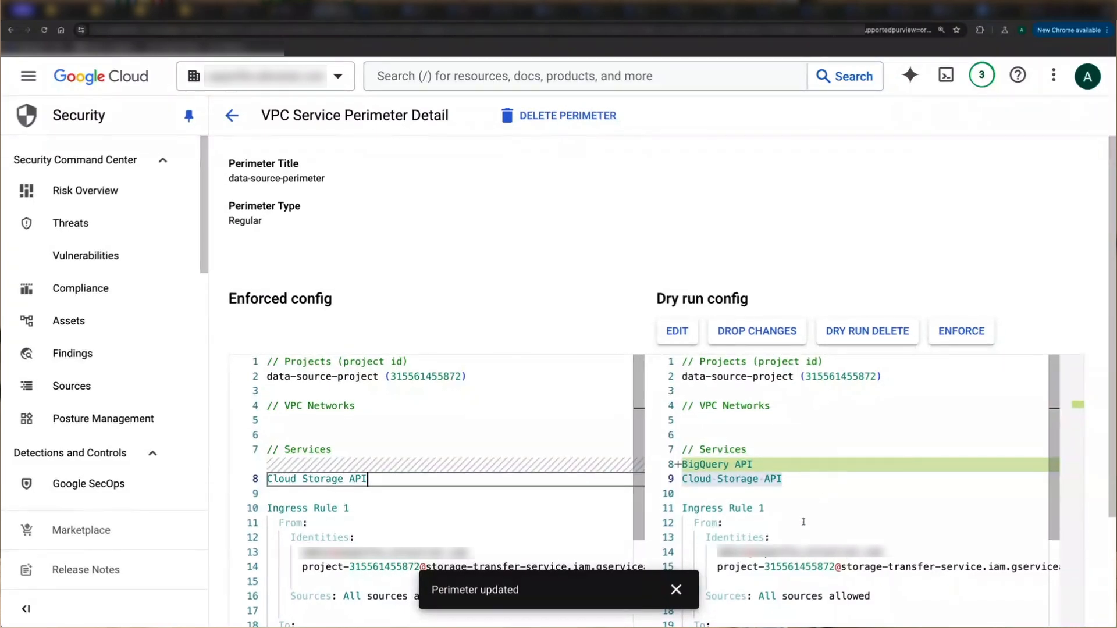
mouse_move(764, 449)
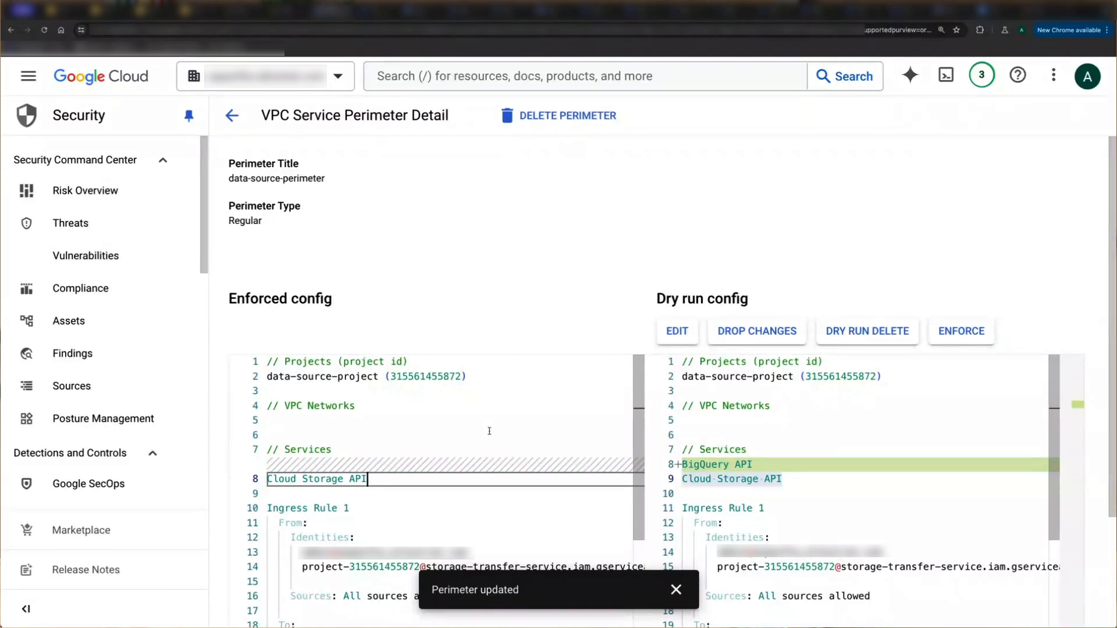
mouse_move(809, 468)
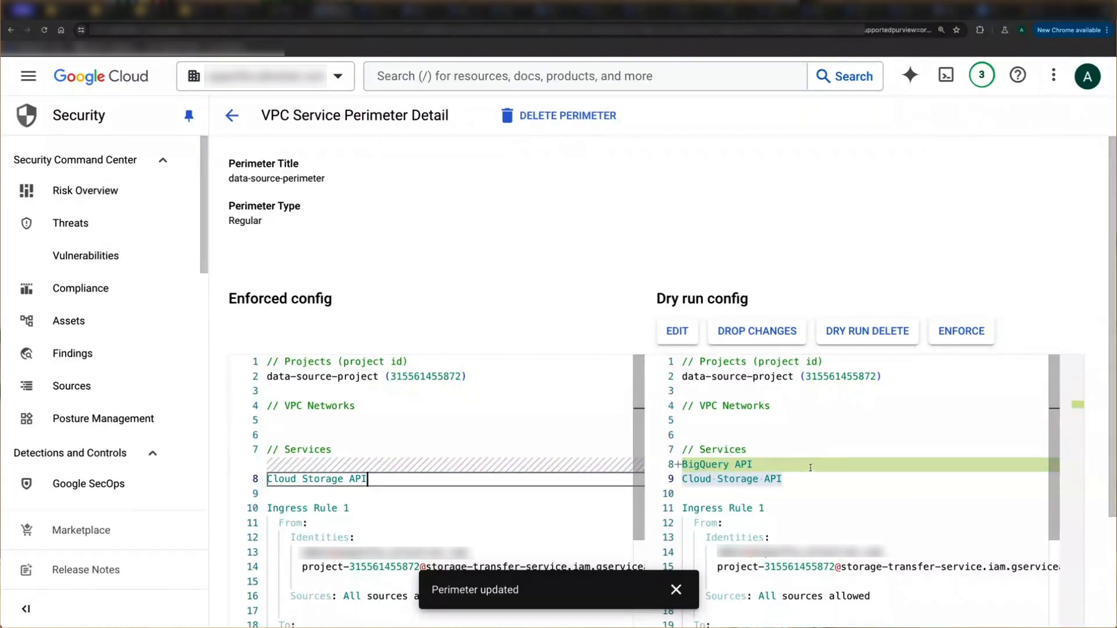
mouse_move(815, 476)
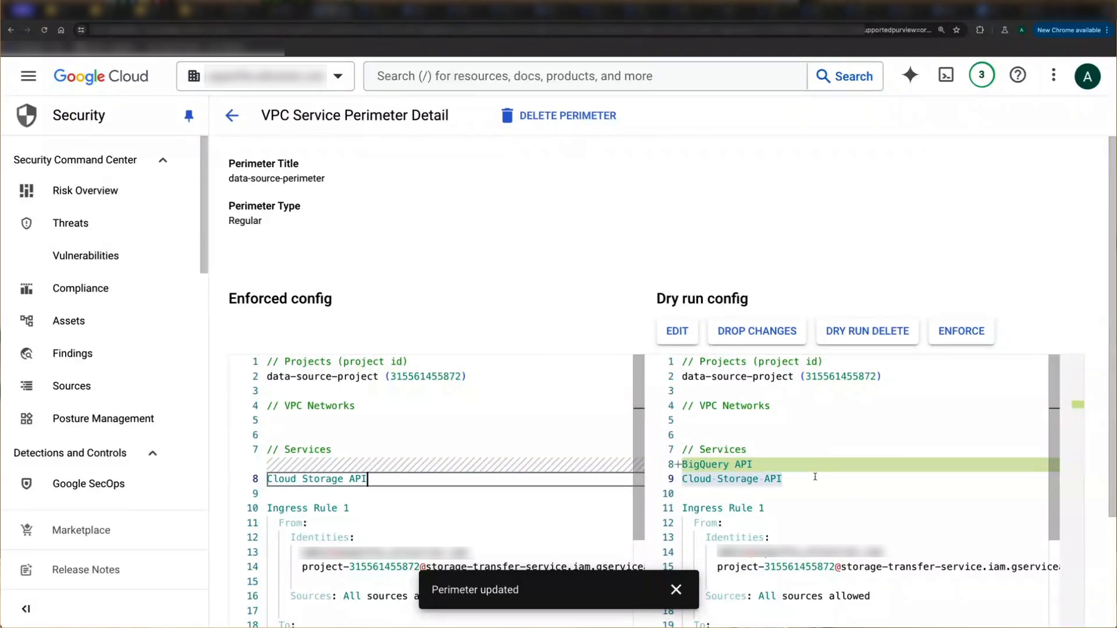
mouse_move(756, 332)
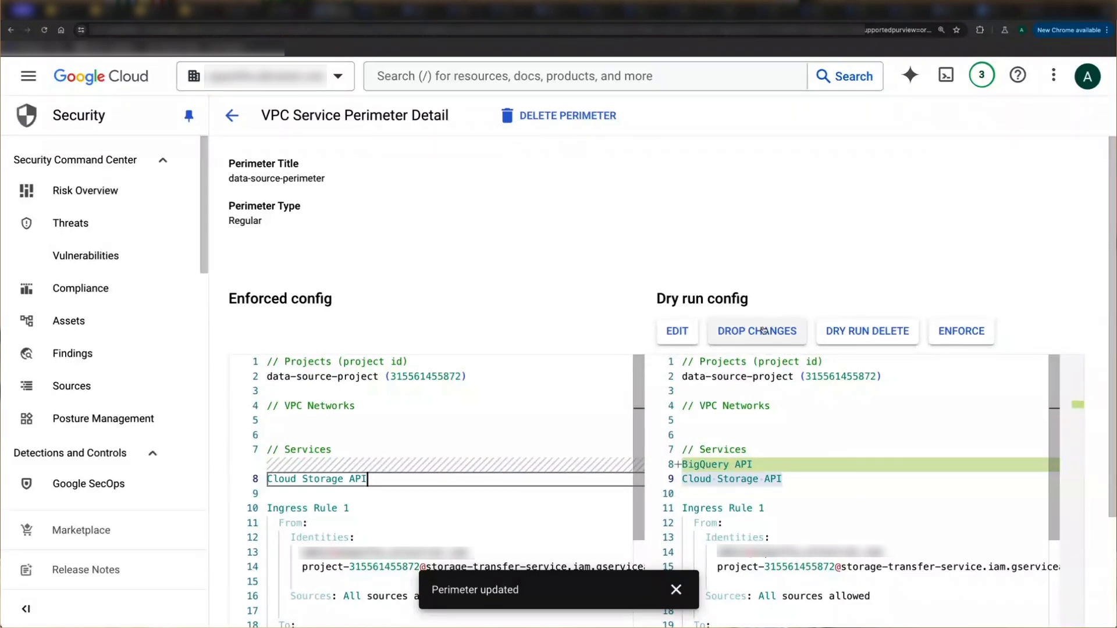
mouse_move(749, 423)
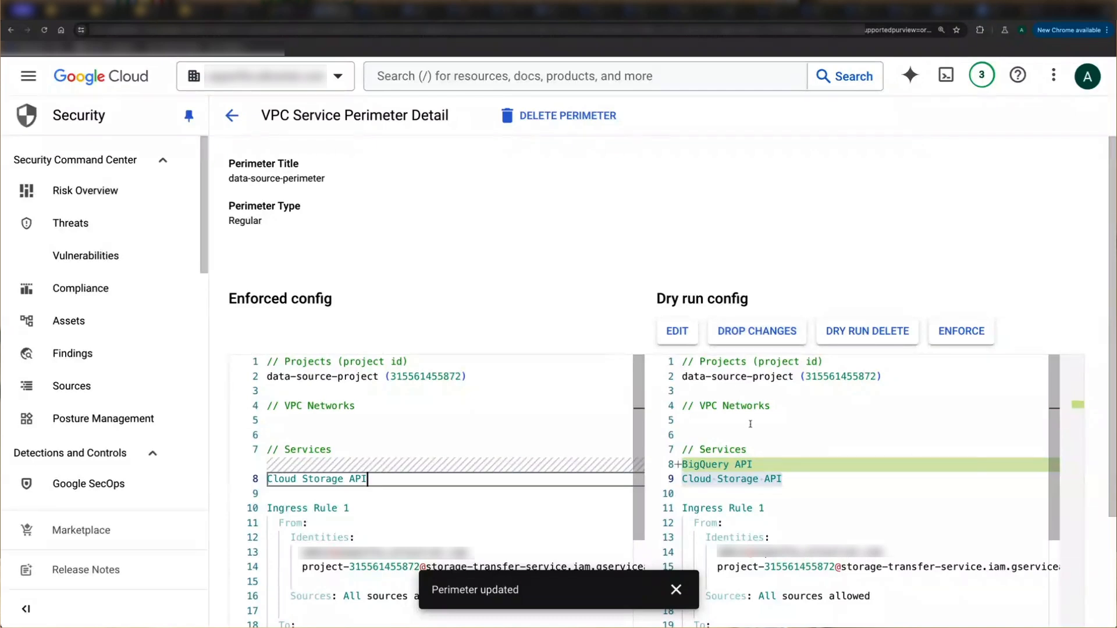